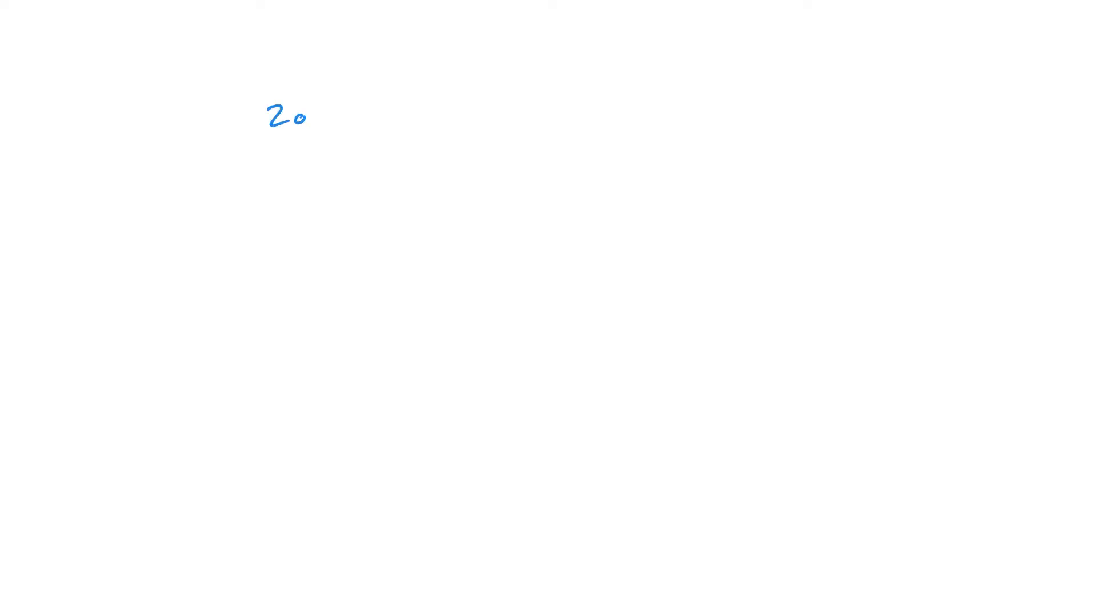
Step: Handwrite '2 options – Concerted rxn – 1 step' on the whiteboard
{"action": "type", "text": "ption"}
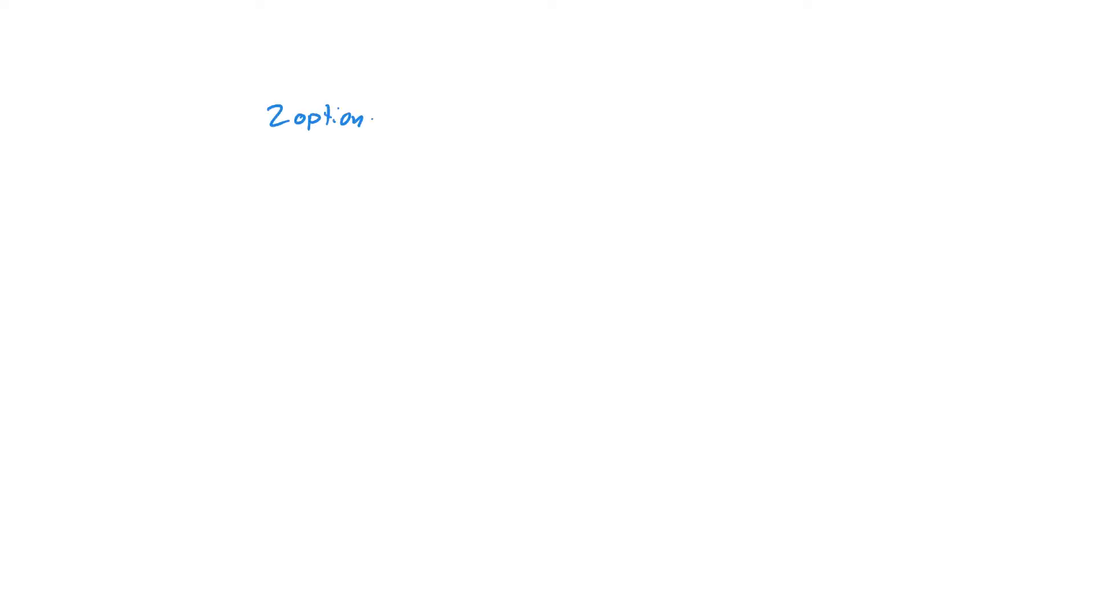
{"action": "type", "text": "s"}
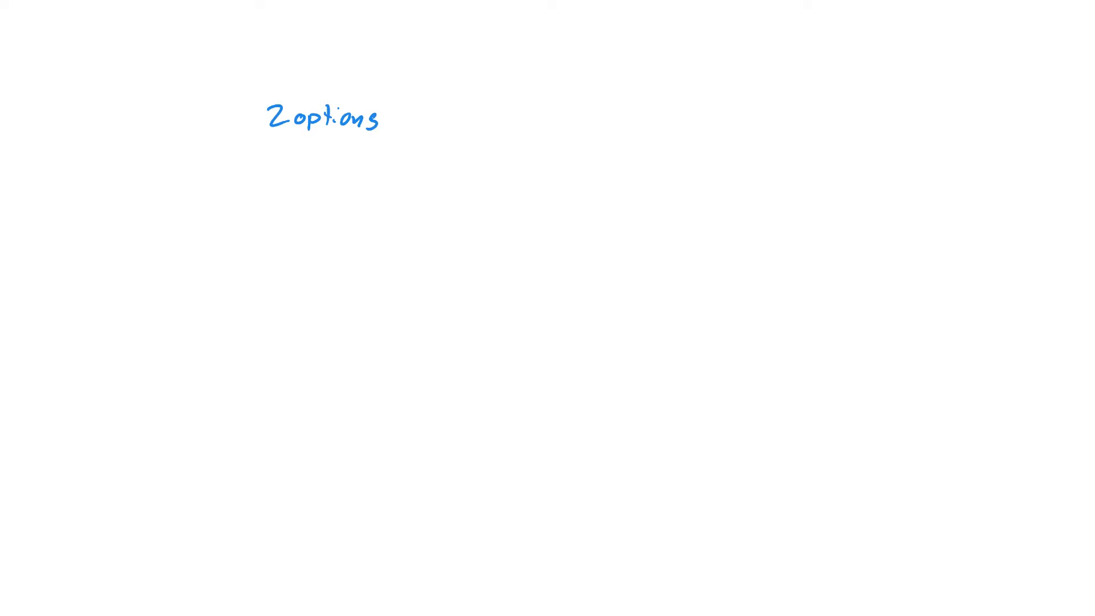
{"action": "type", "text": "– Co"}
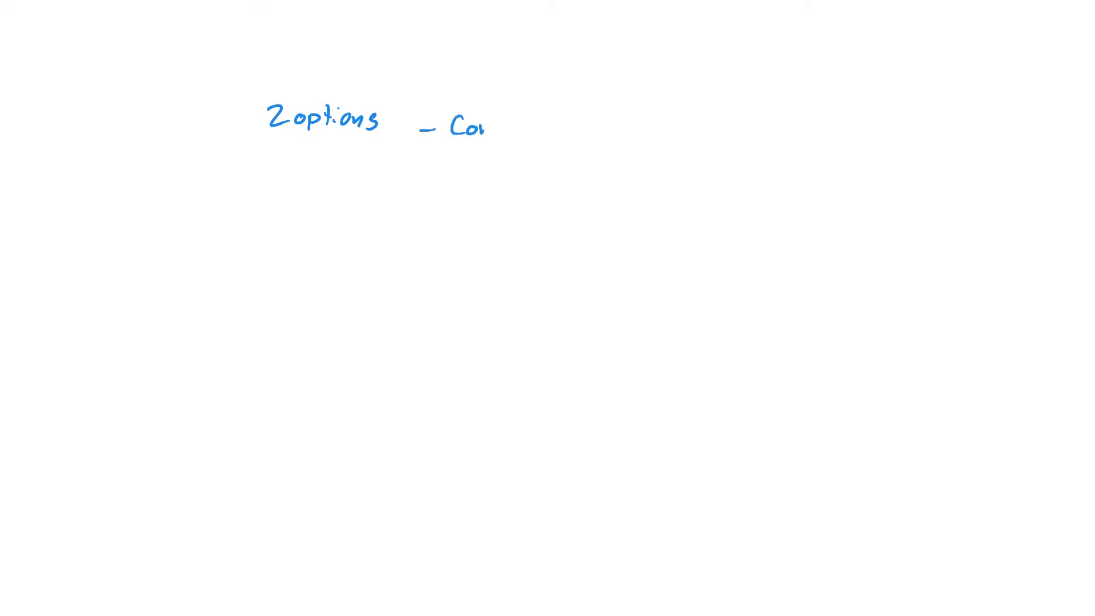
{"action": "type", "text": "Concerted"}
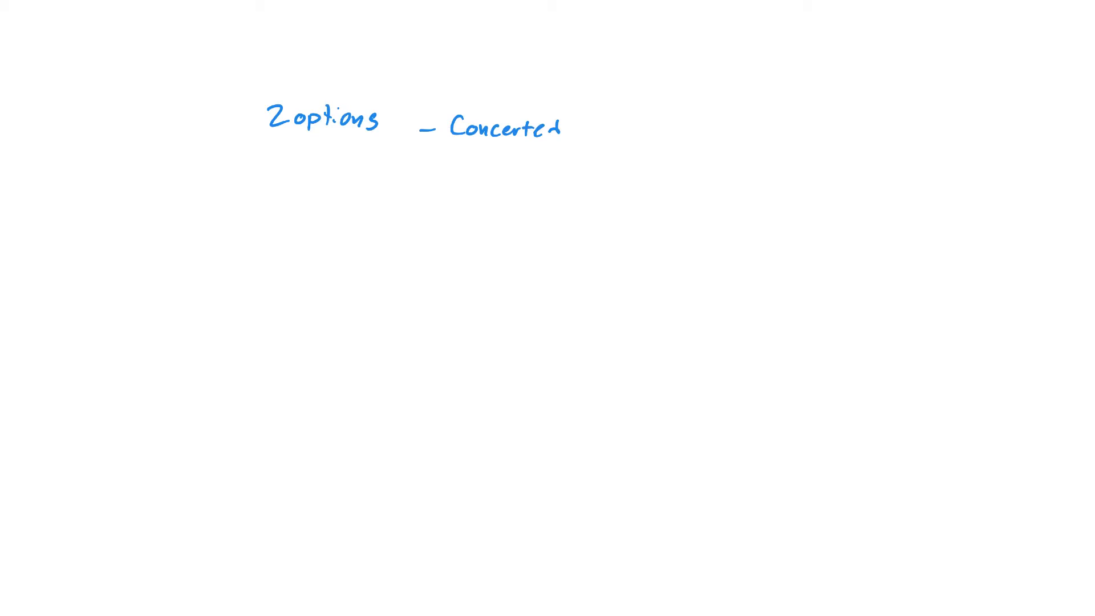
{"action": "type", "text": "rxn -"}
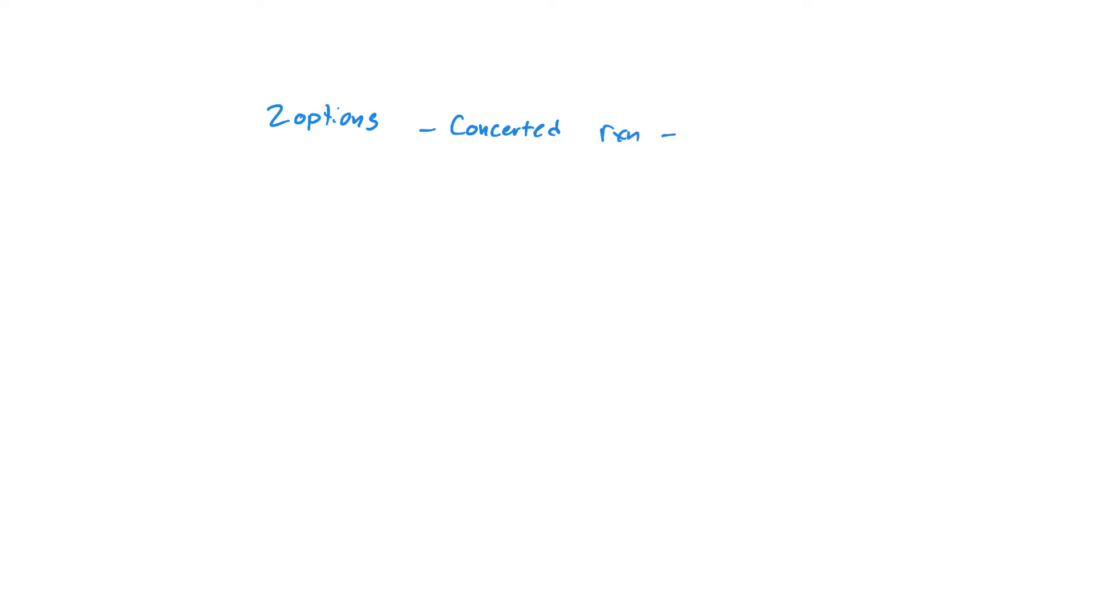
{"action": "type", "text": "1 step"}
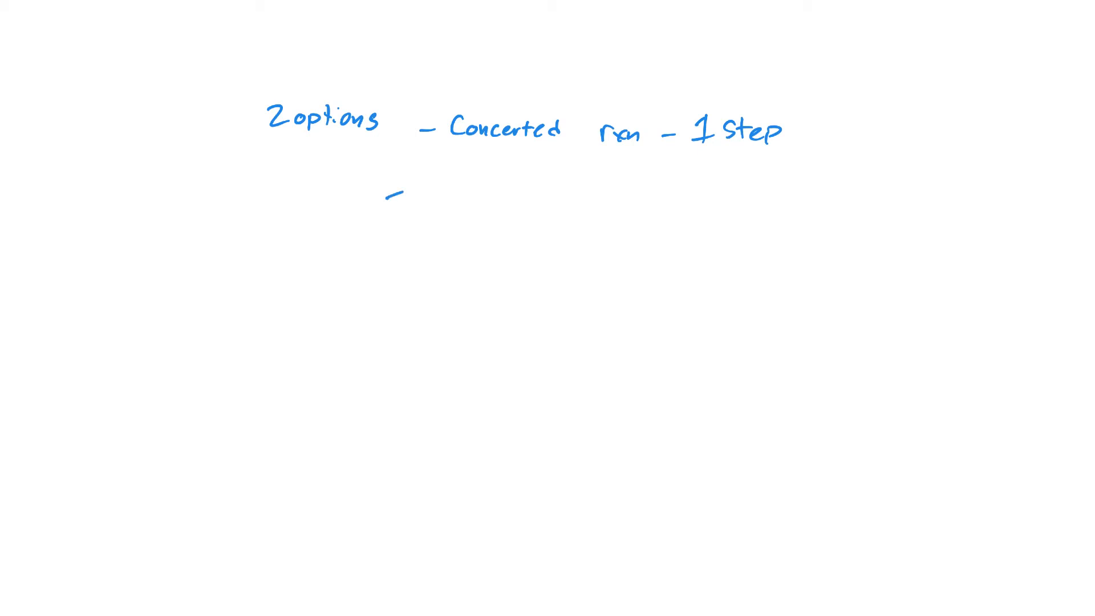
Step: Draw the propyl chloride chain, label its Cl as LG, and add a reaction arrow
{"action": "left_click_drag", "start_coordinate": [388, 199], "coordinate": [489, 192]}
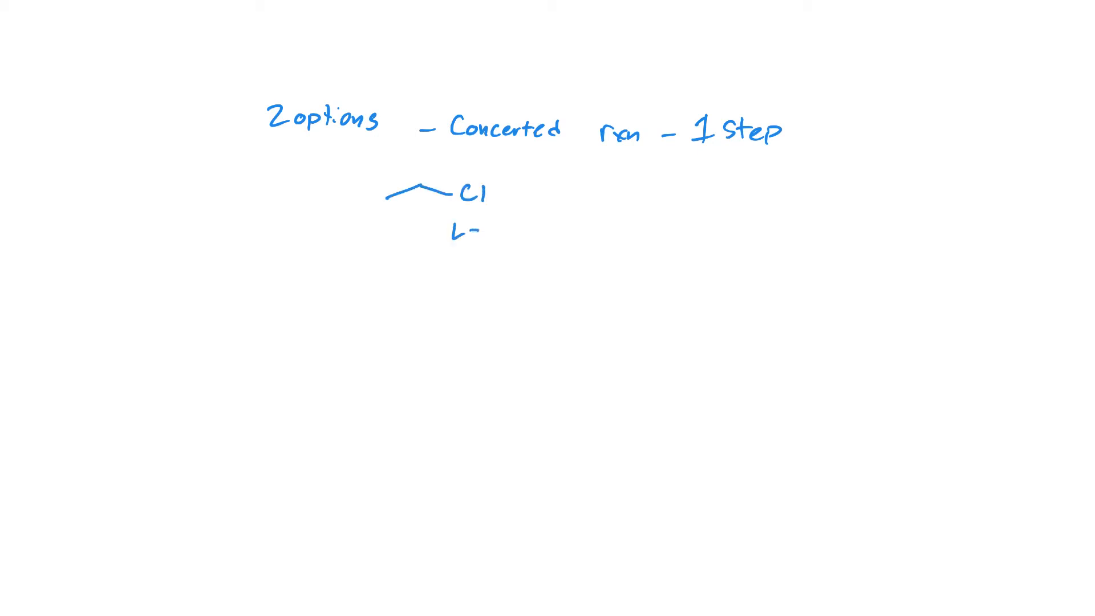
{"action": "type", "text": "G"}
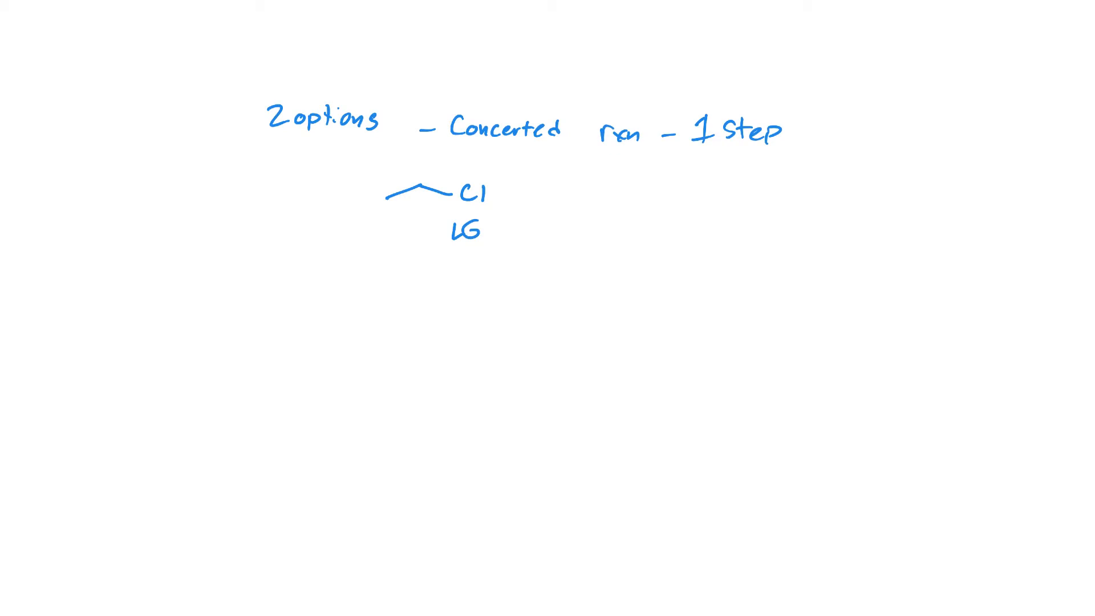
{"action": "left_click_drag", "start_coordinate": [523, 196], "coordinate": [590, 193]}
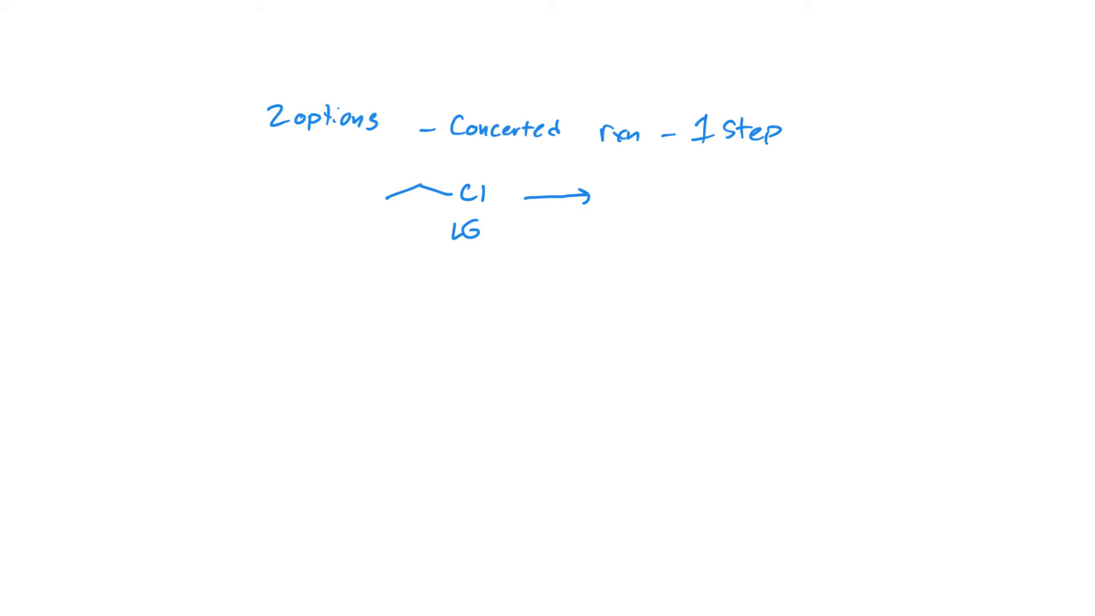
Step: Write Nuc: over the arrow, list Cl⁻, Br⁻, ⁻OH, ⁻CN, and draw chain–Nuc + Cl⁻
{"action": "type", "text": "Nuc:"}
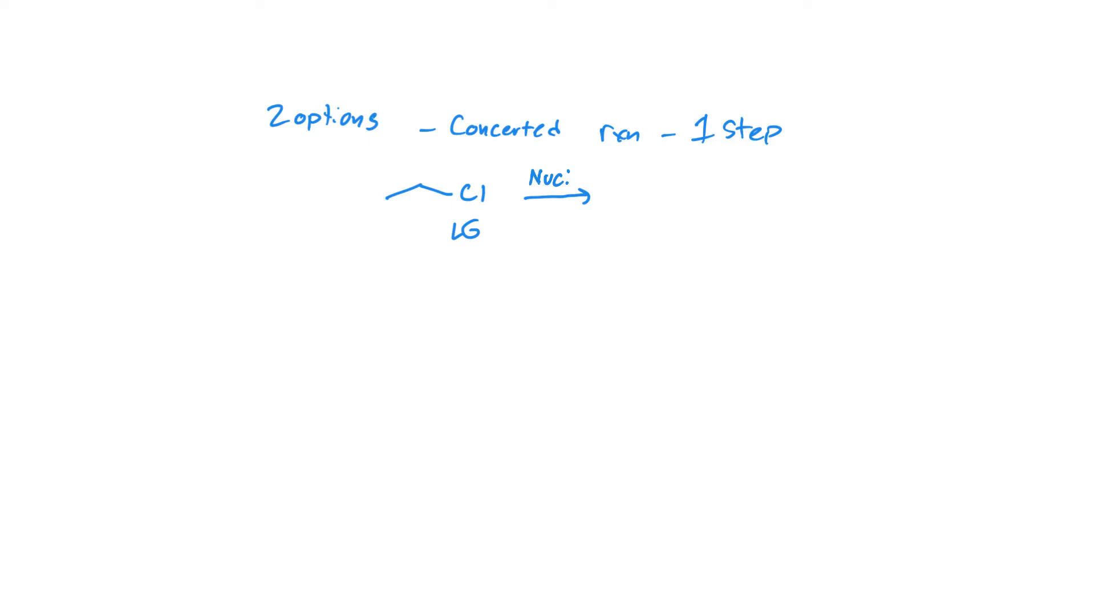
{"action": "type", "text": "Cl⁻"}
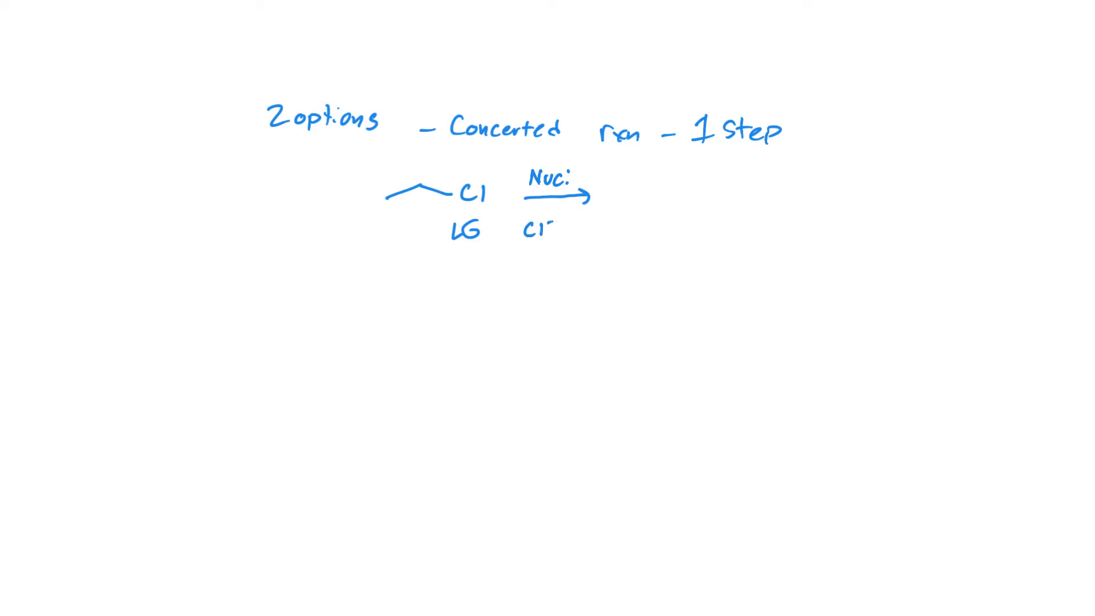
{"action": "type", "text": "Br"}
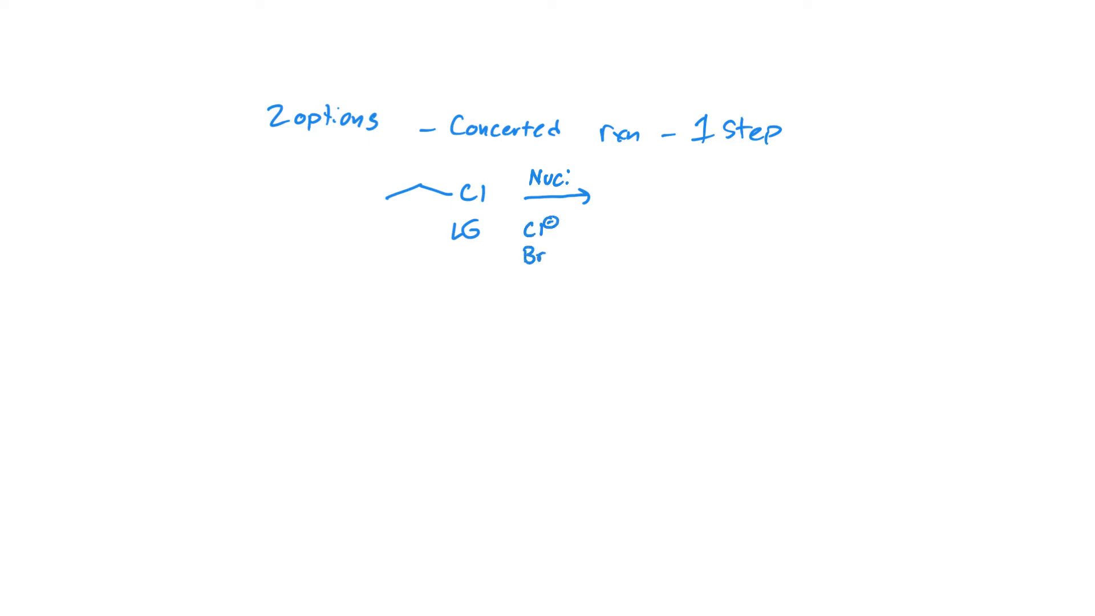
{"action": "type", "text": "⁻OH Cl"}
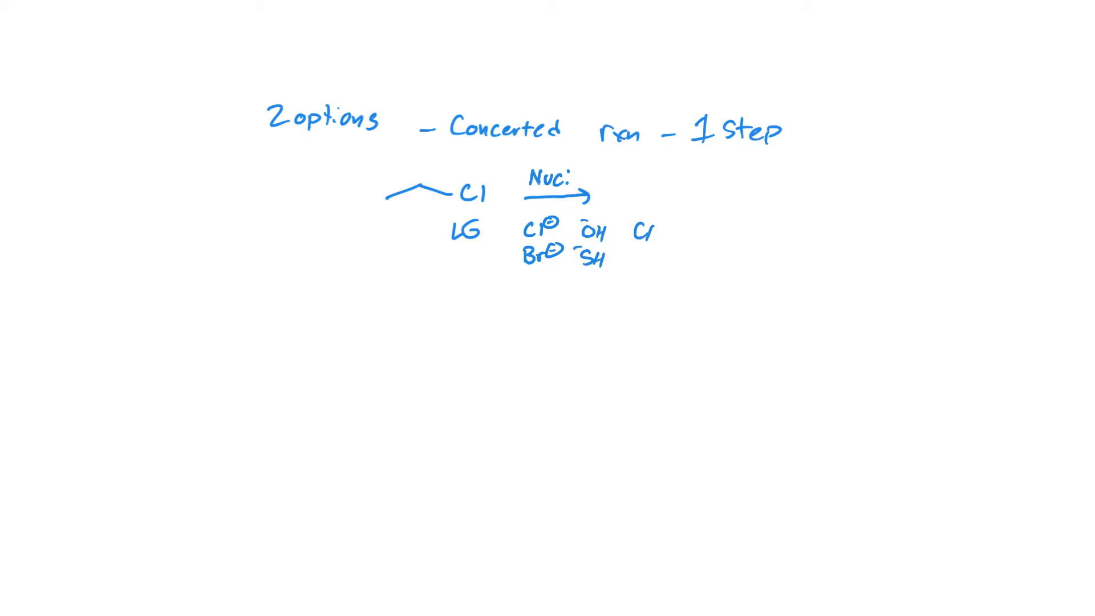
{"action": "type", "text": "⁻CN"}
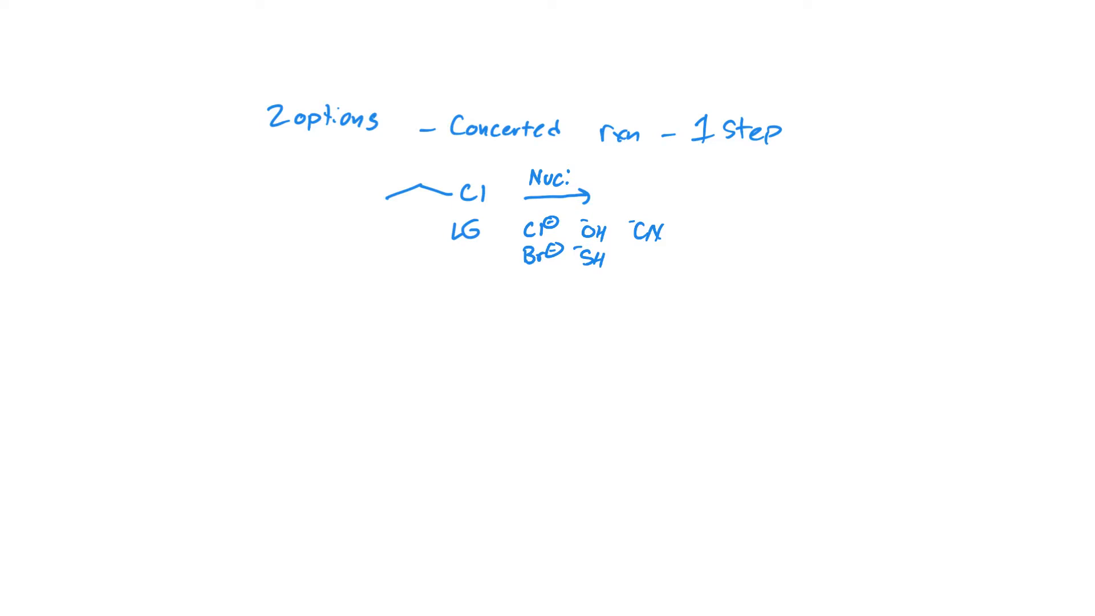
{"action": "left_click_drag", "start_coordinate": [652, 202], "coordinate": [722, 192]}
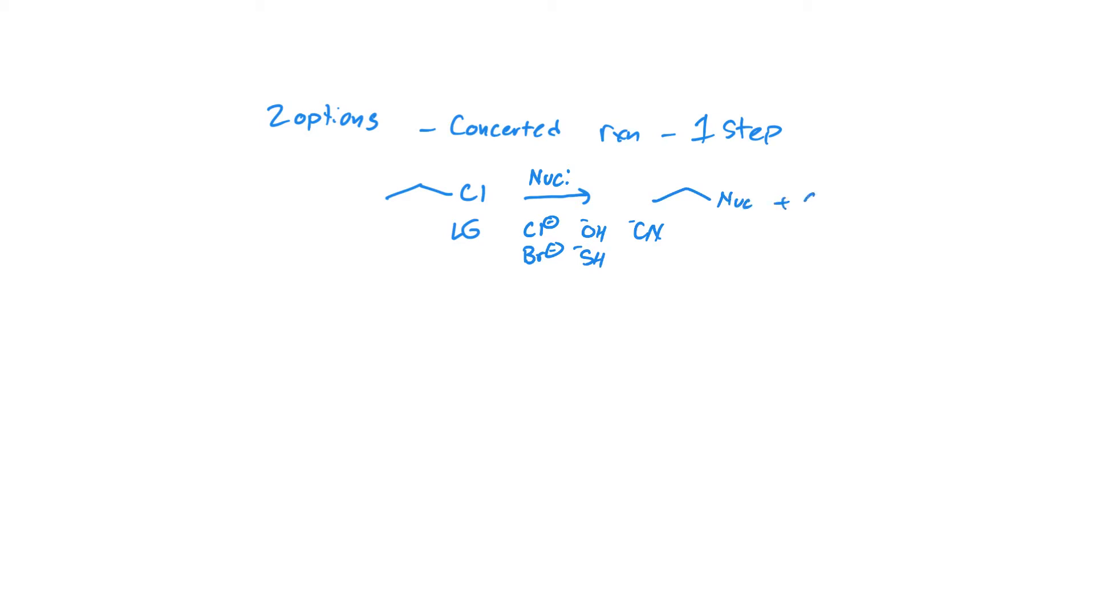
{"action": "type", "text": "Cl⊖"}
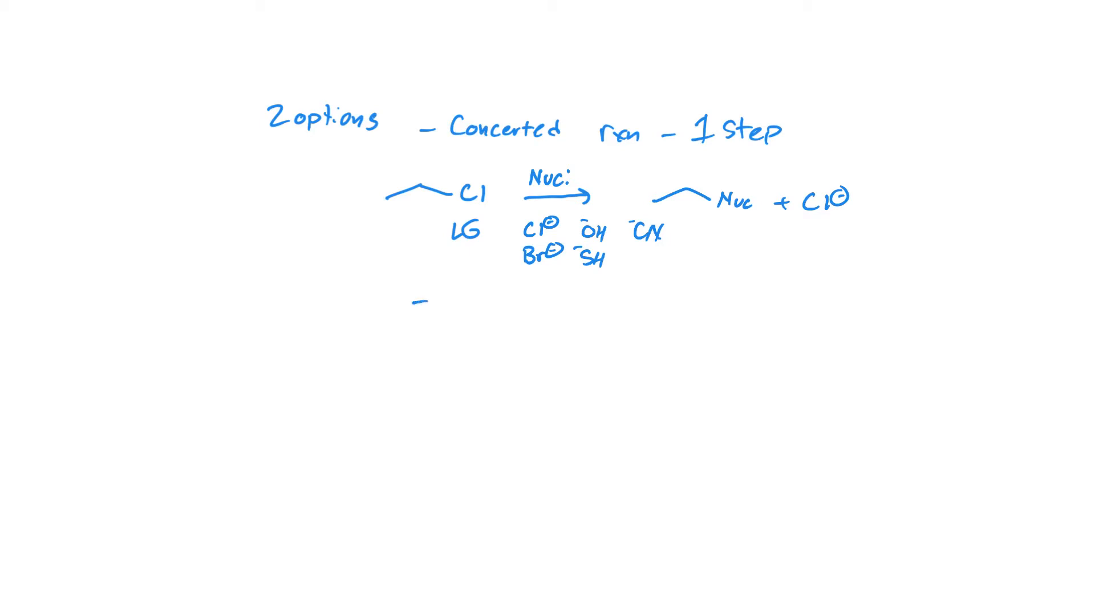
Step: Write 'Stepwise' and sketch the tertiary chloride with its Cl and Nuc labels
{"action": "type", "text": "S"}
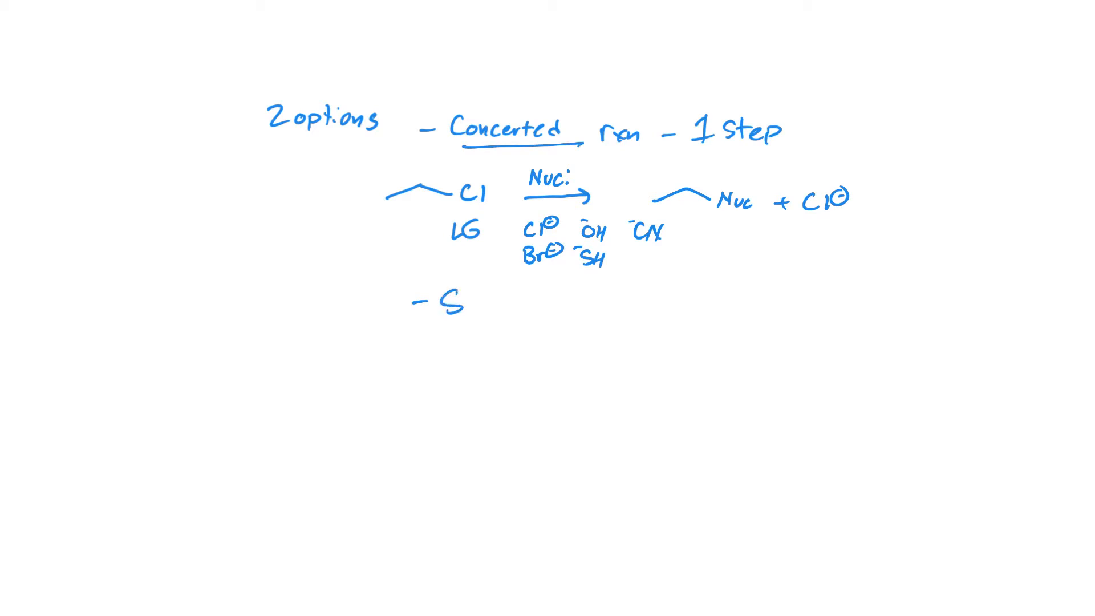
{"action": "type", "text": "Stepwi"}
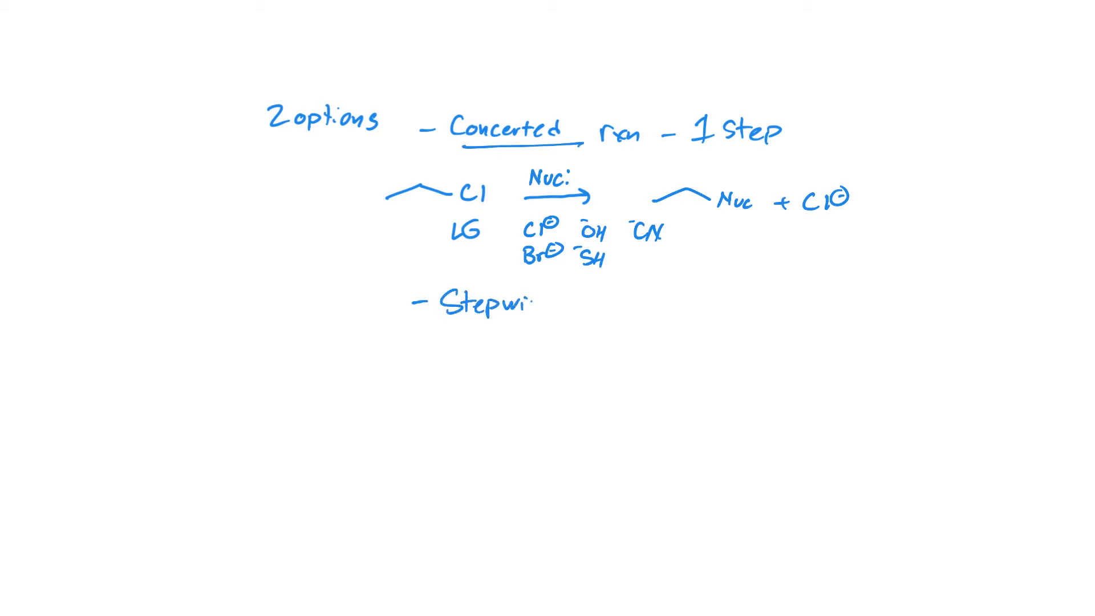
{"action": "type", "text": "se"}
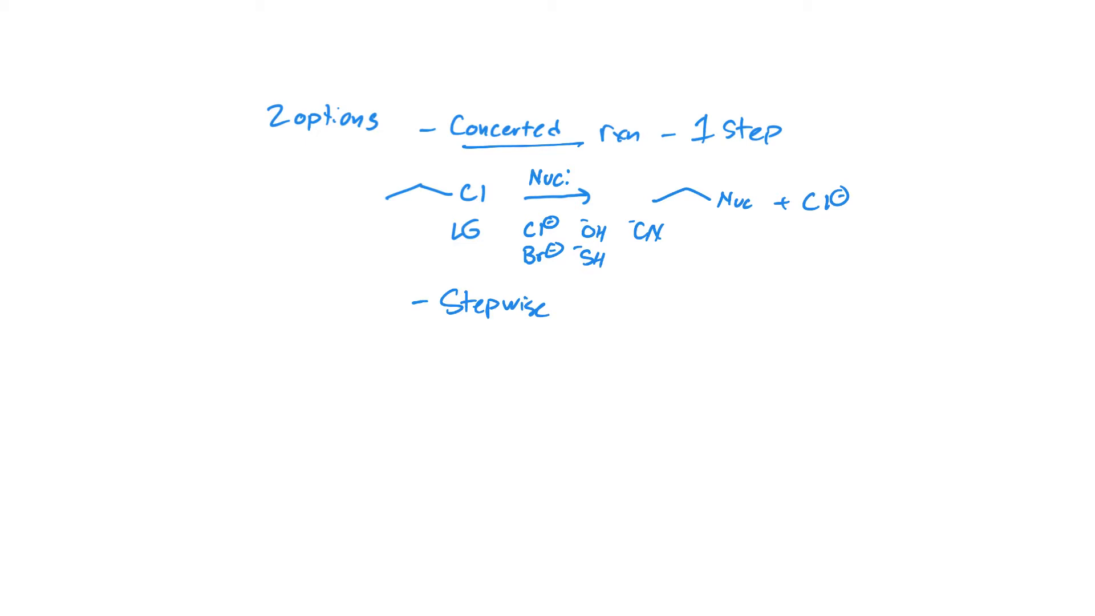
{"action": "left_click_drag", "start_coordinate": [467, 356], "coordinate": [482, 381]}
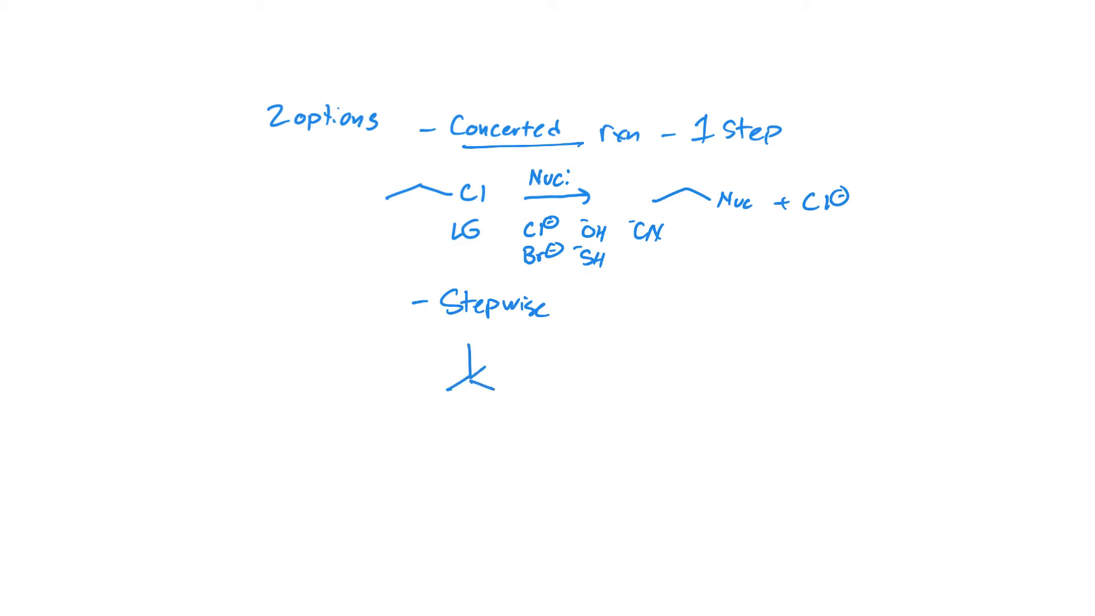
{"action": "left_click", "coordinate": [499, 358]}
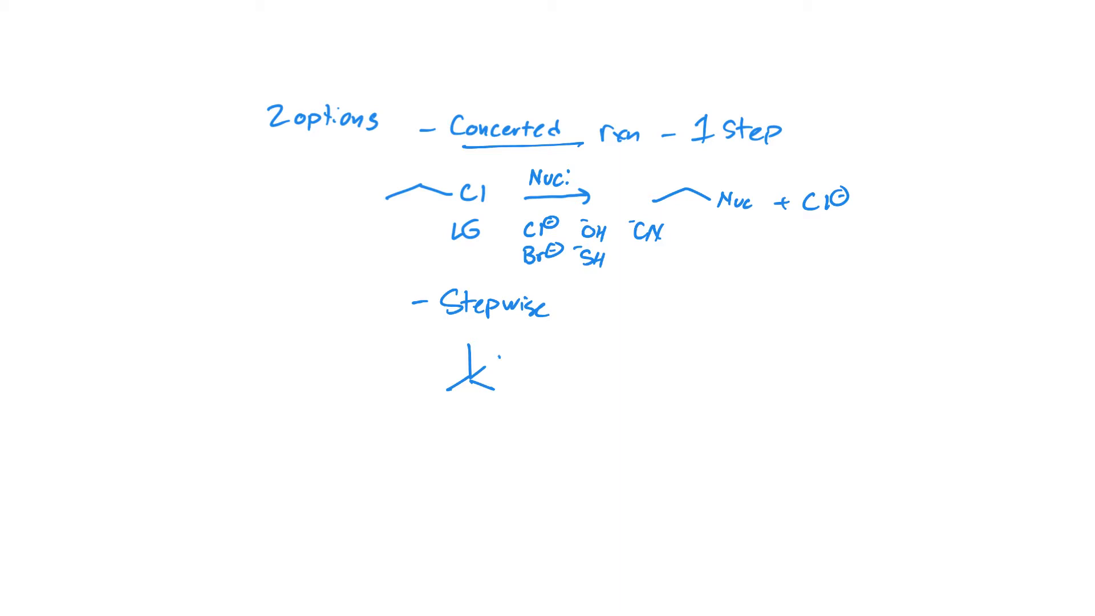
{"action": "type", "text": "Cl"}
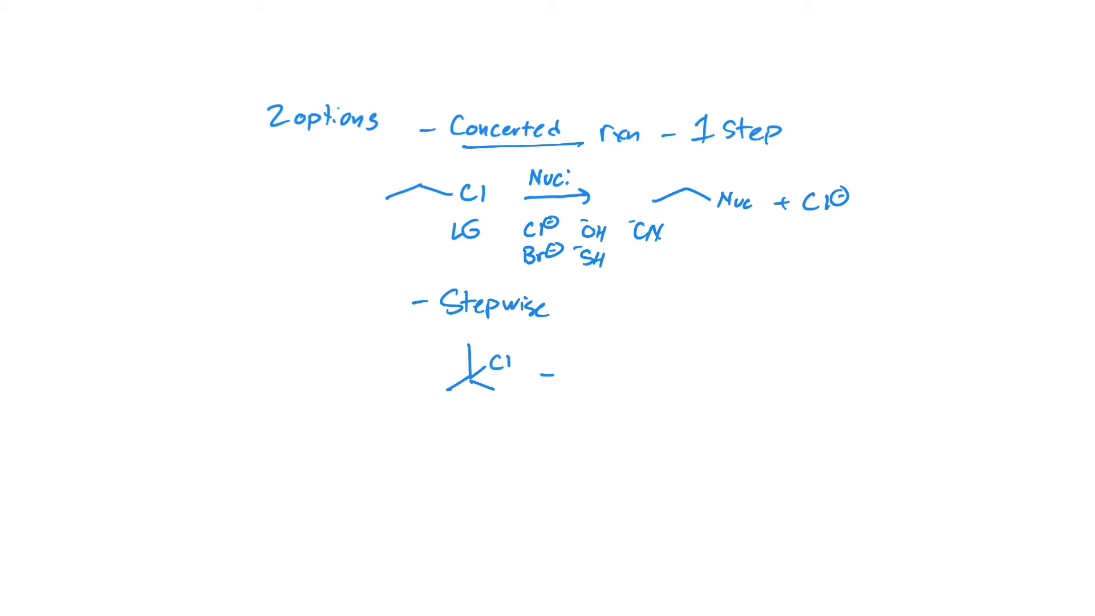
{"action": "type", "text": "Nuc"}
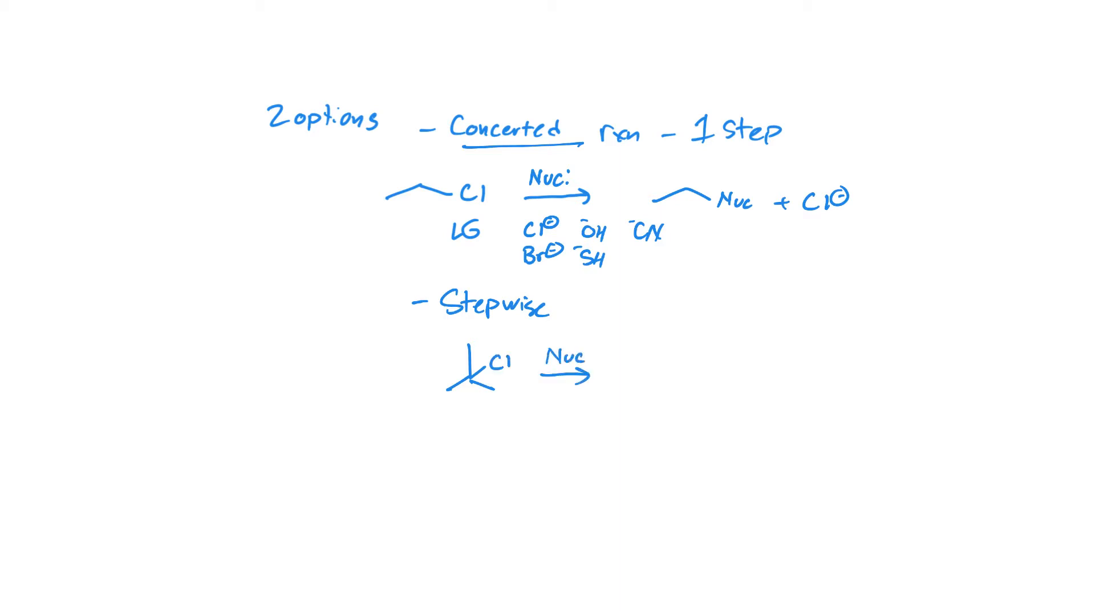
{"action": "type", "text": "."}
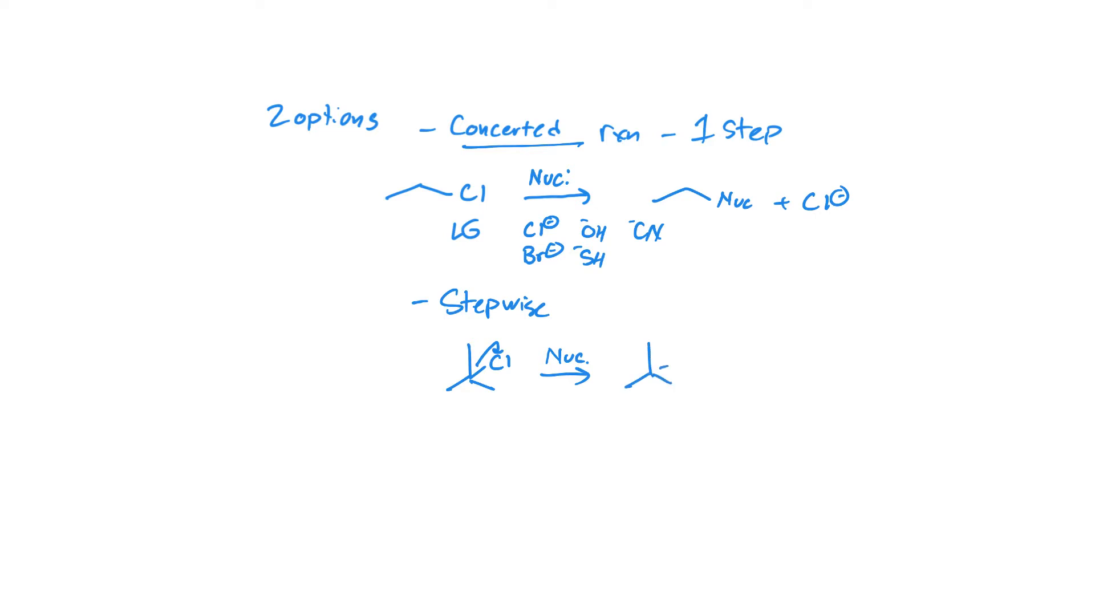
Step: Add the arrow to the Nuc product, write '2 Step process', and label SN2
{"action": "left_click", "coordinate": [663, 368]}
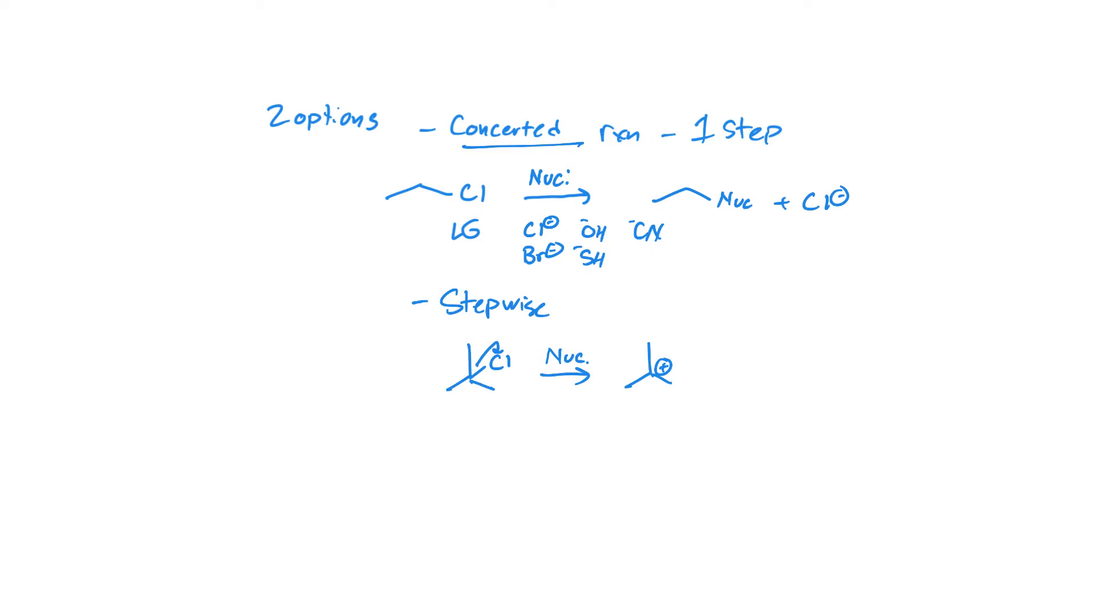
{"action": "left_click_drag", "start_coordinate": [705, 373], "coordinate": [817, 367]}
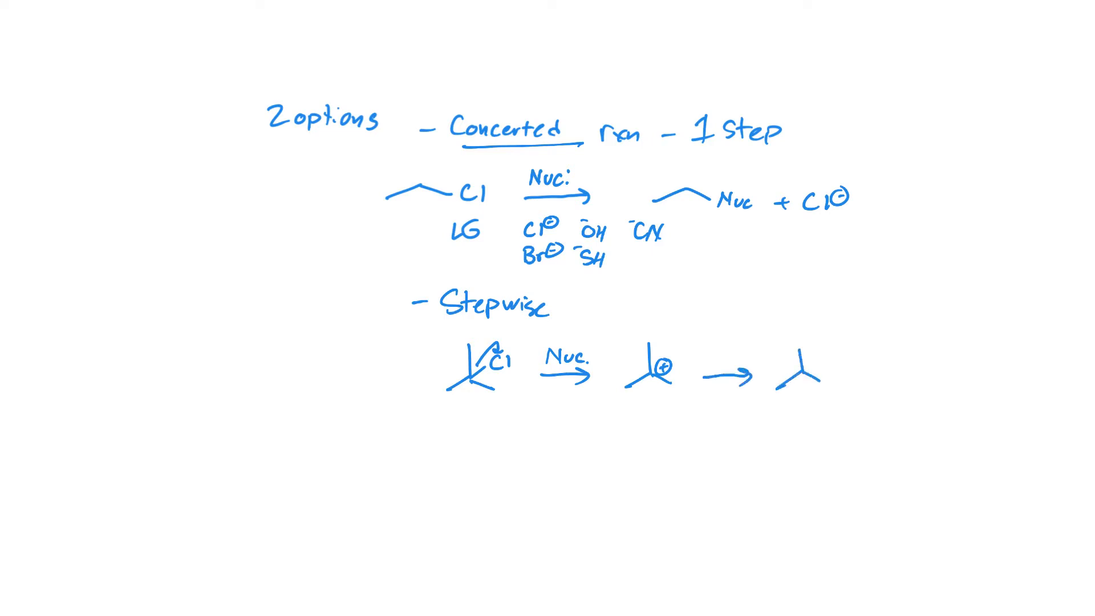
{"action": "type", "text": "Nuc"}
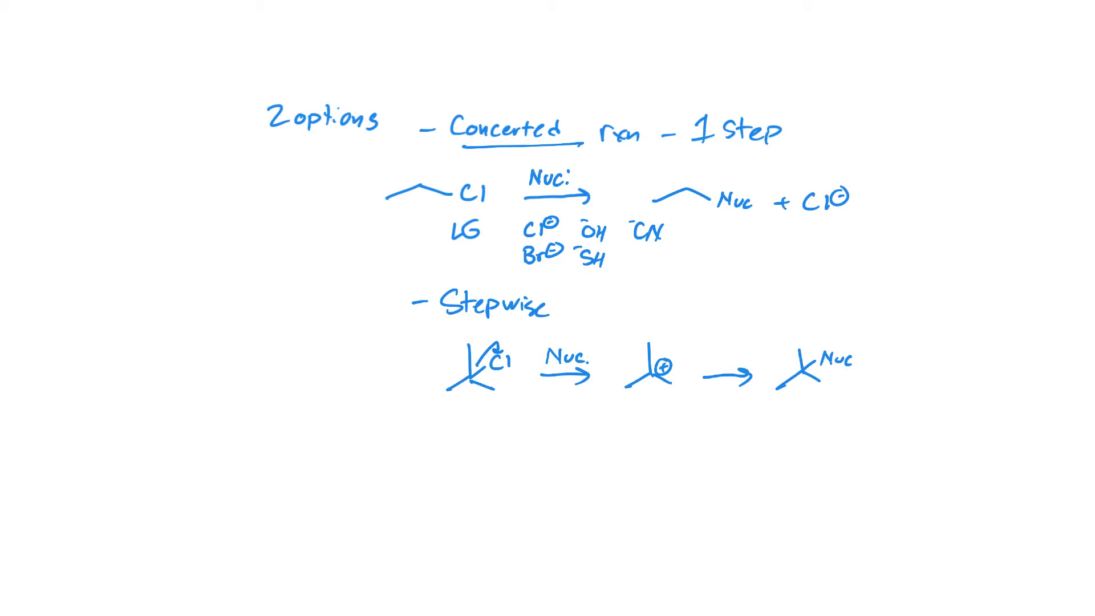
{"action": "type", "text": "2 St"}
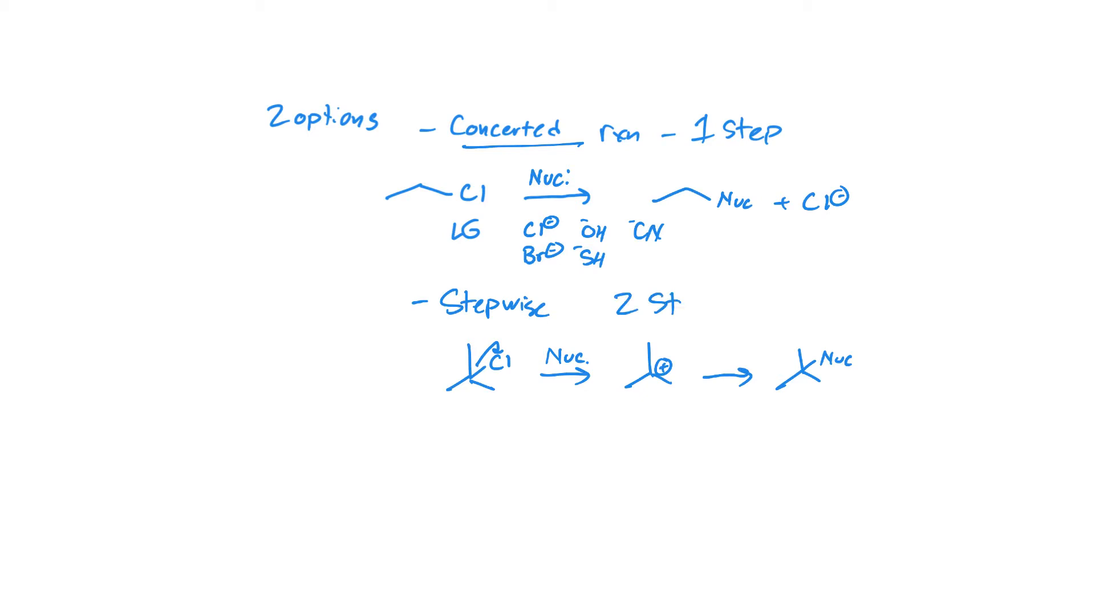
{"action": "type", "text": "pro"}
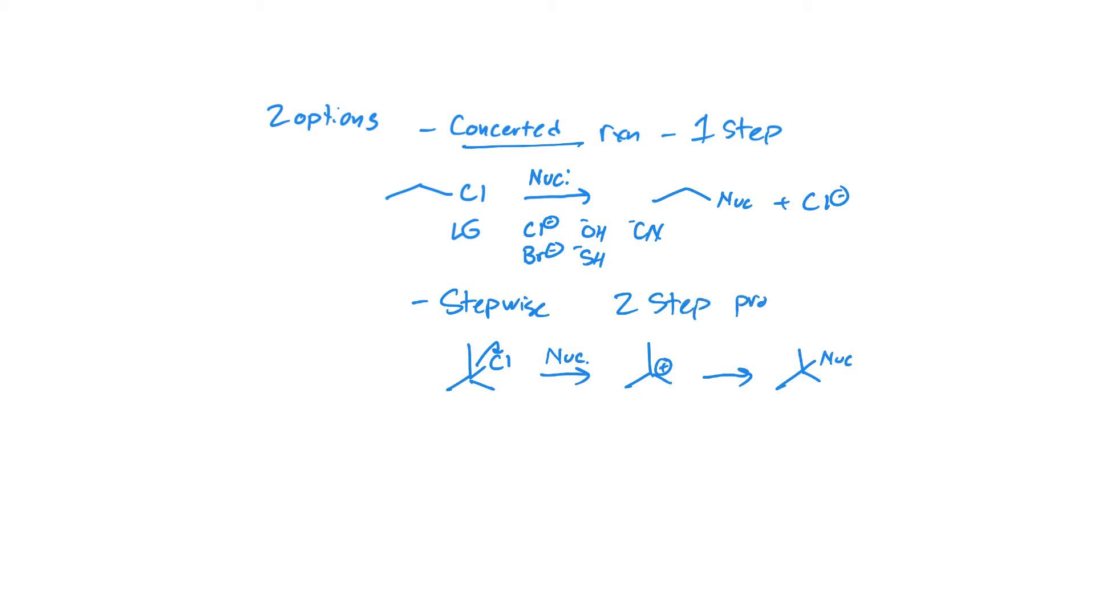
{"action": "type", "text": "cess"}
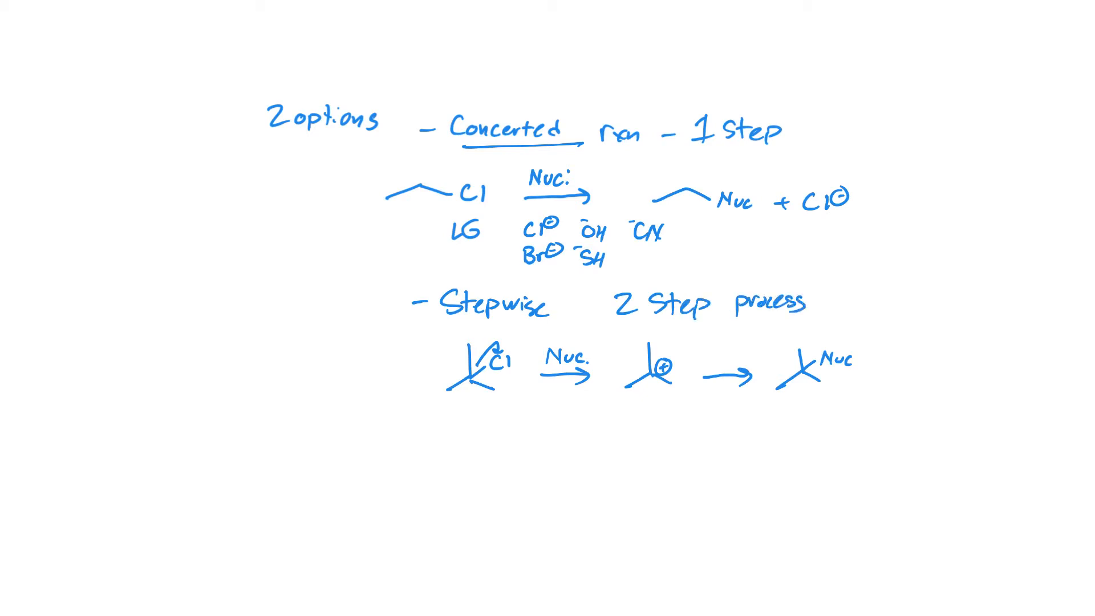
{"action": "type", "text": "SN2"}
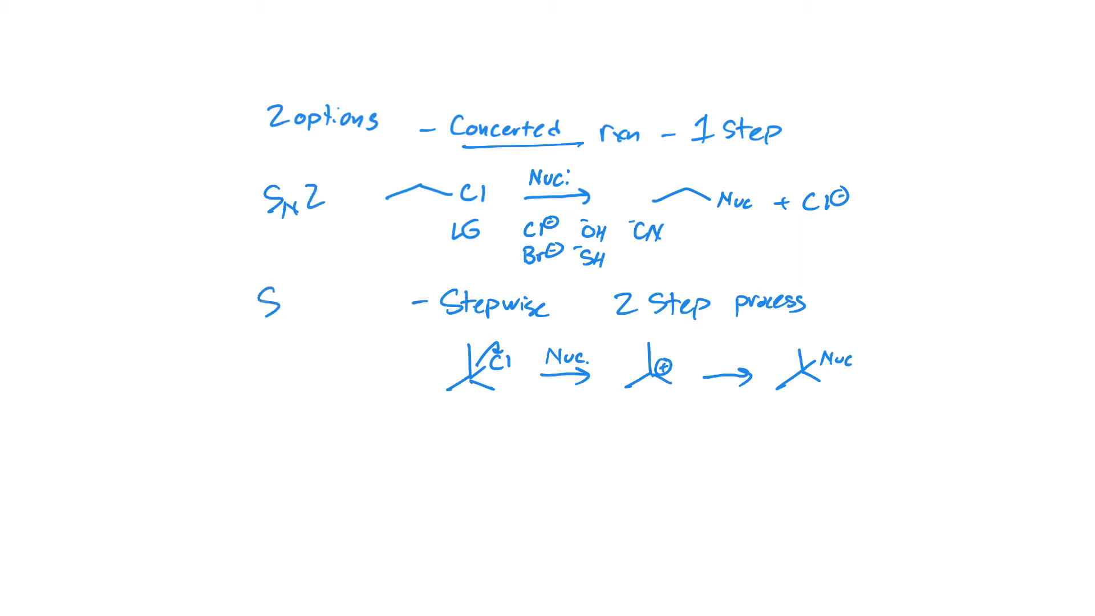
Step: Write SN2 beside the concerted route and SN1 beside Stepwise
{"action": "type", "text": "N2"}
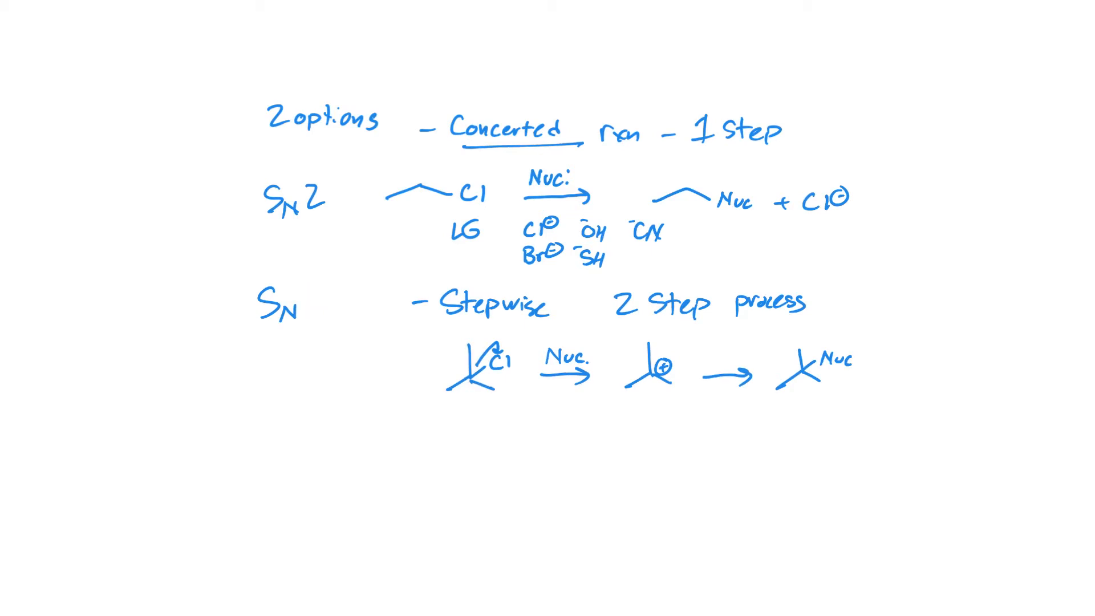
{"action": "type", "text": "1"}
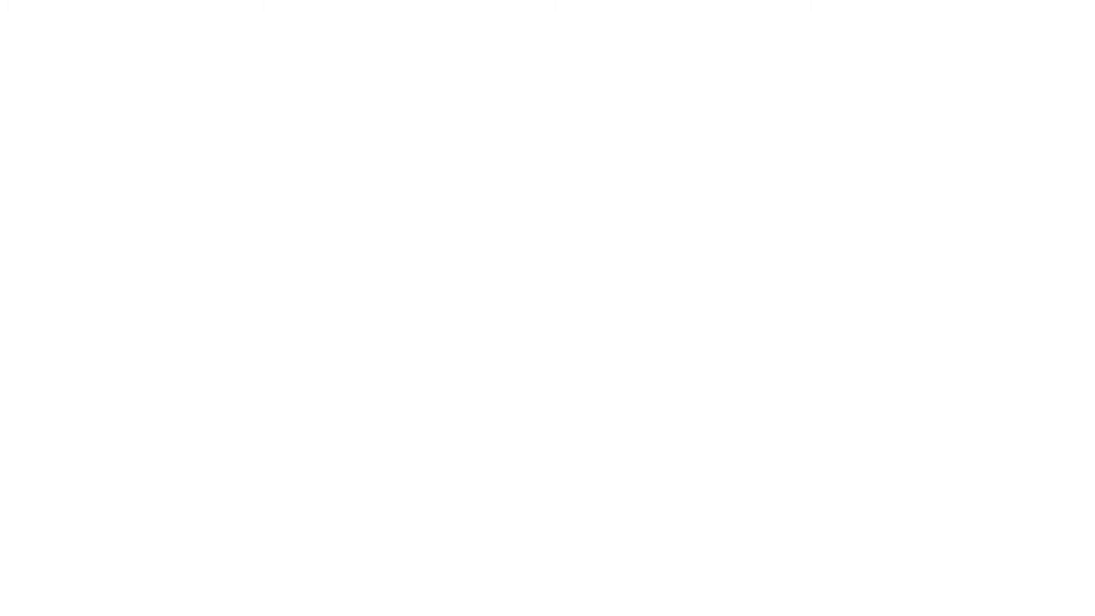
Step: Write the 'Kinetics:' heading and sketch an underlined alkyl chloride becoming the Nuc product
{"action": "left_click_drag", "start_coordinate": [251, 77], "coordinate": [273, 112]}
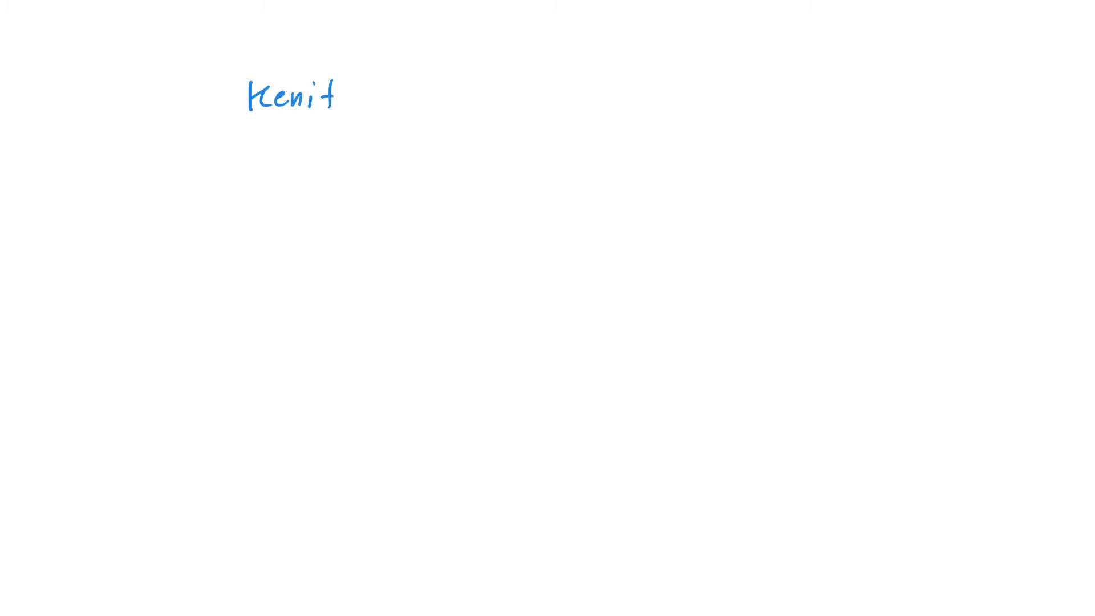
{"action": "type", "text": "cs"}
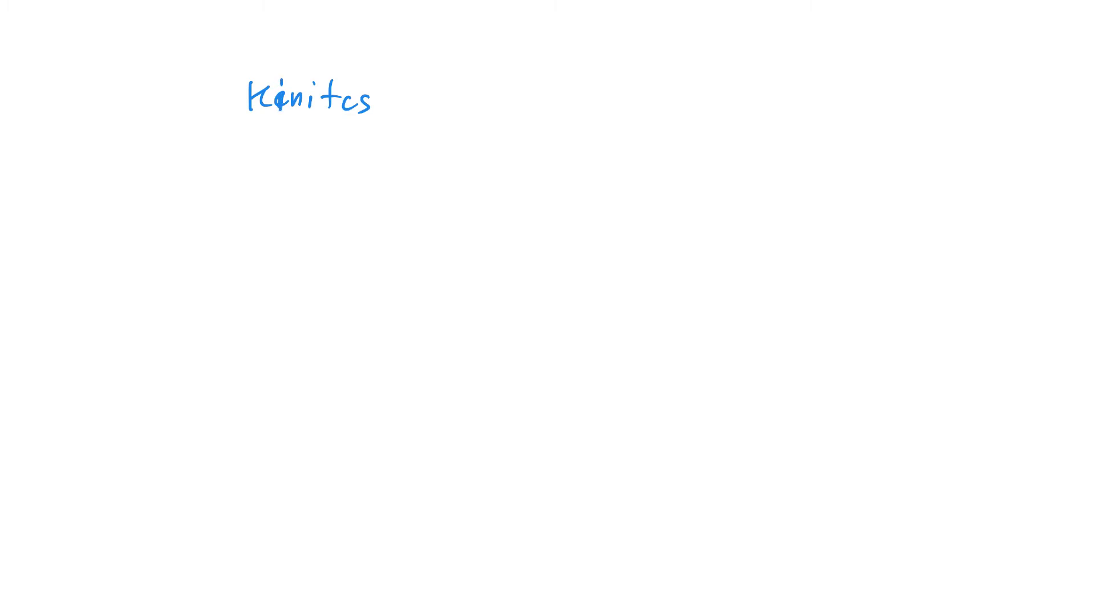
{"action": "left_click", "coordinate": [389, 92]}
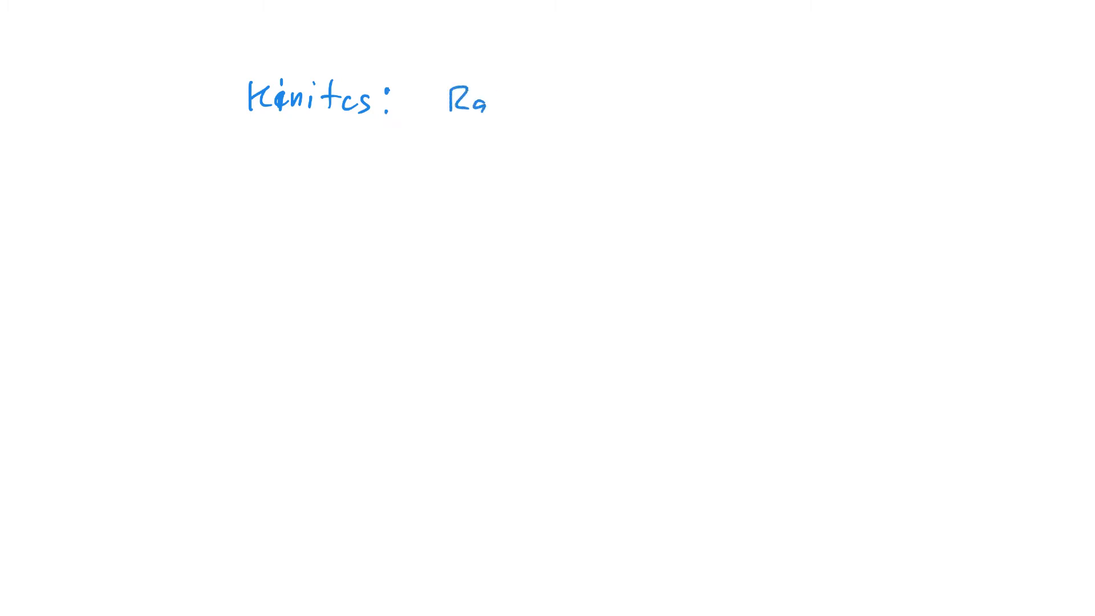
{"action": "type", "text": "te"}
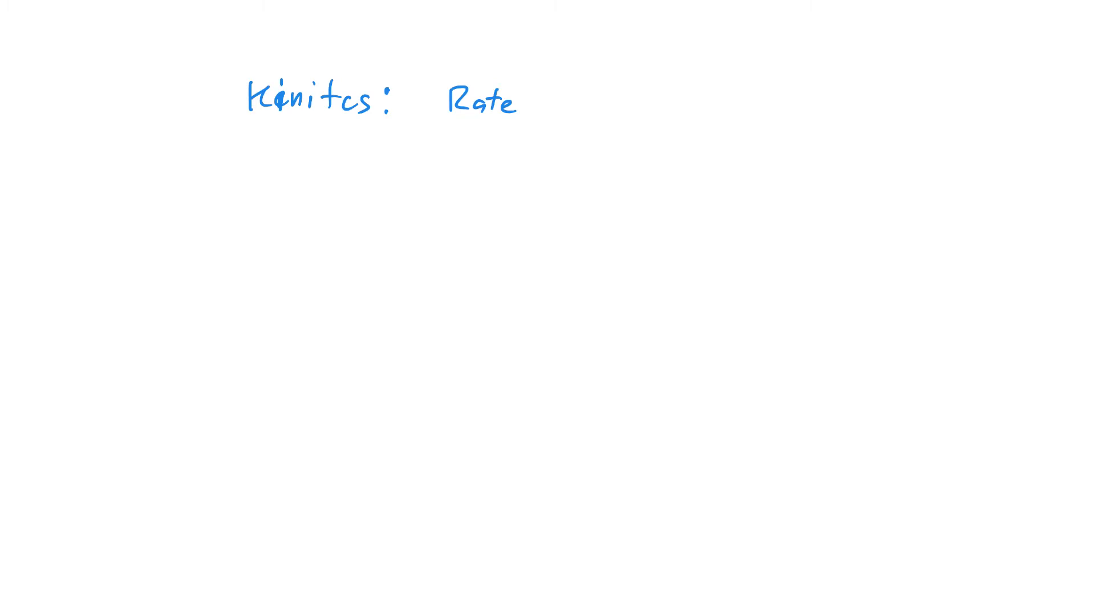
{"action": "left_click_drag", "start_coordinate": [619, 66], "coordinate": [674, 66]}
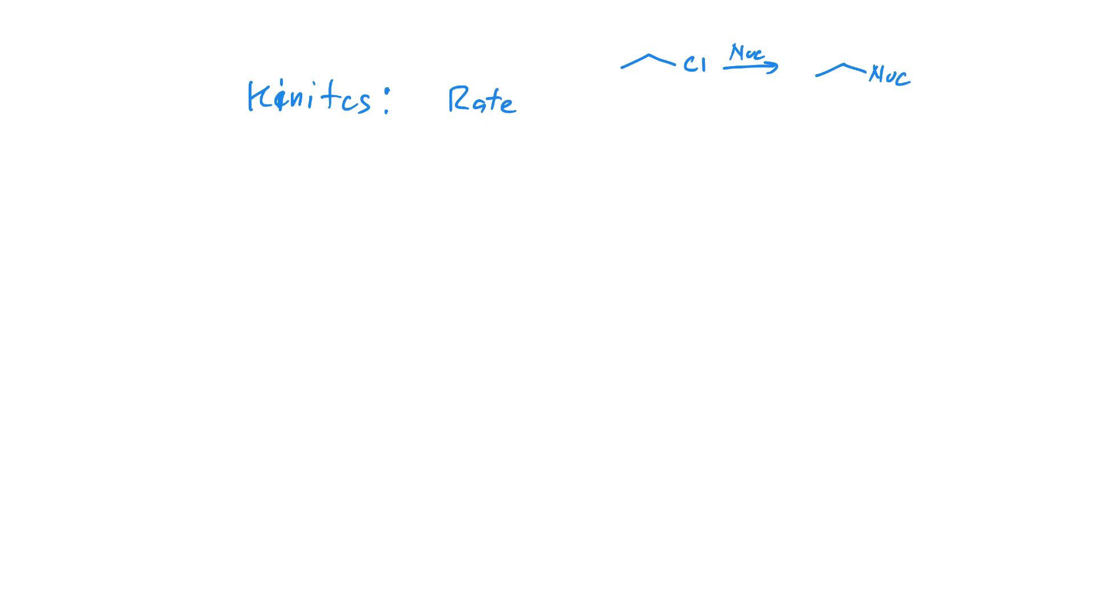
{"action": "left_click_drag", "start_coordinate": [621, 82], "coordinate": [698, 81]}
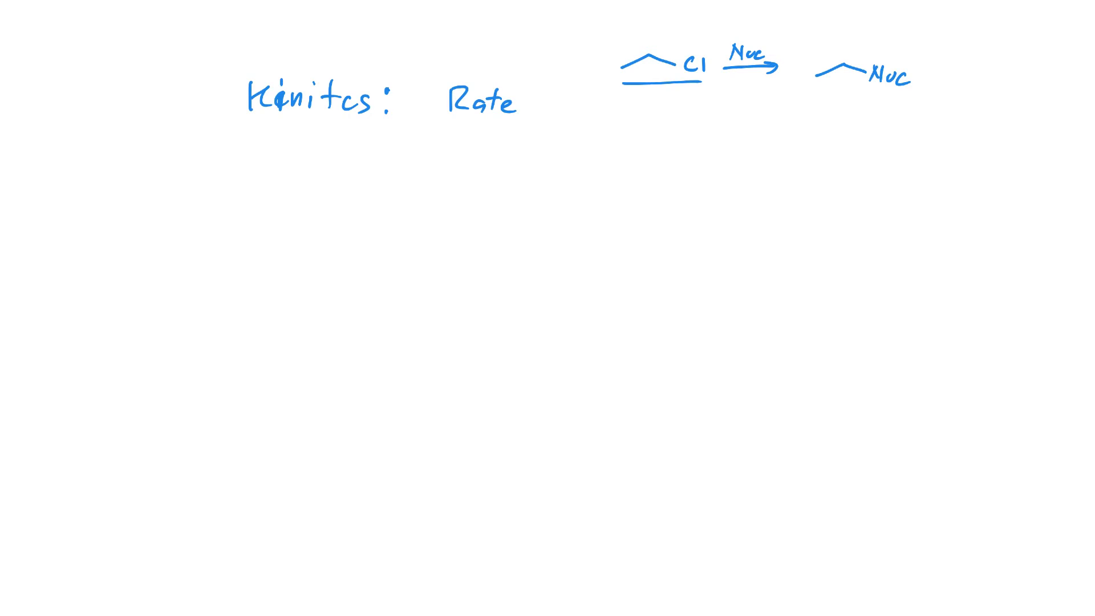
Step: Write 'Rate = k[alkyl halide][Nuc]' and begin a second '= k' line
{"action": "type", "text": "=1"}
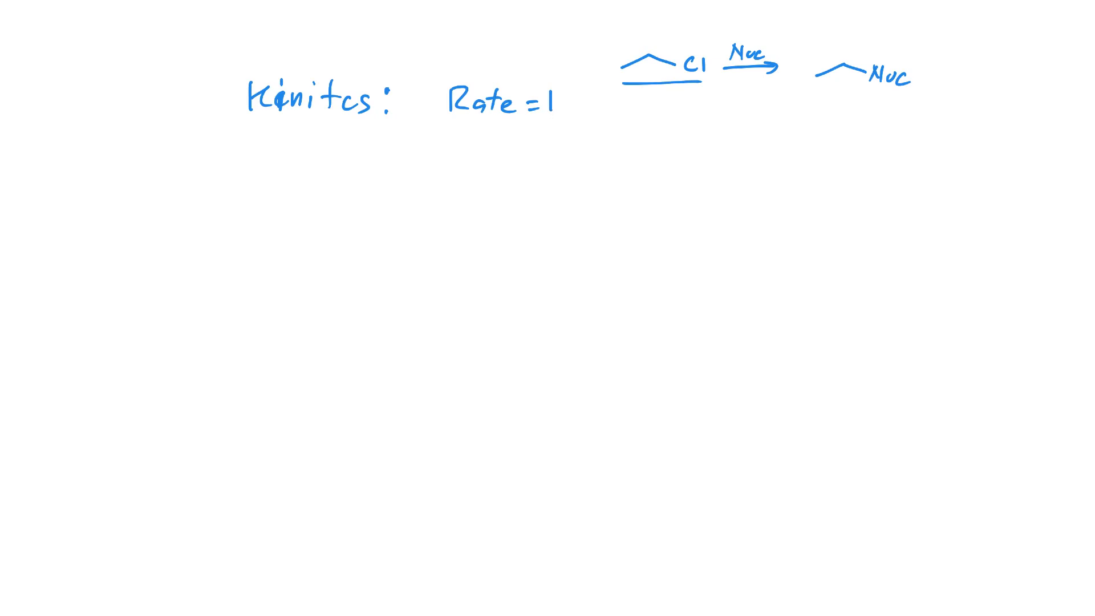
{"action": "type", "text": "k["}
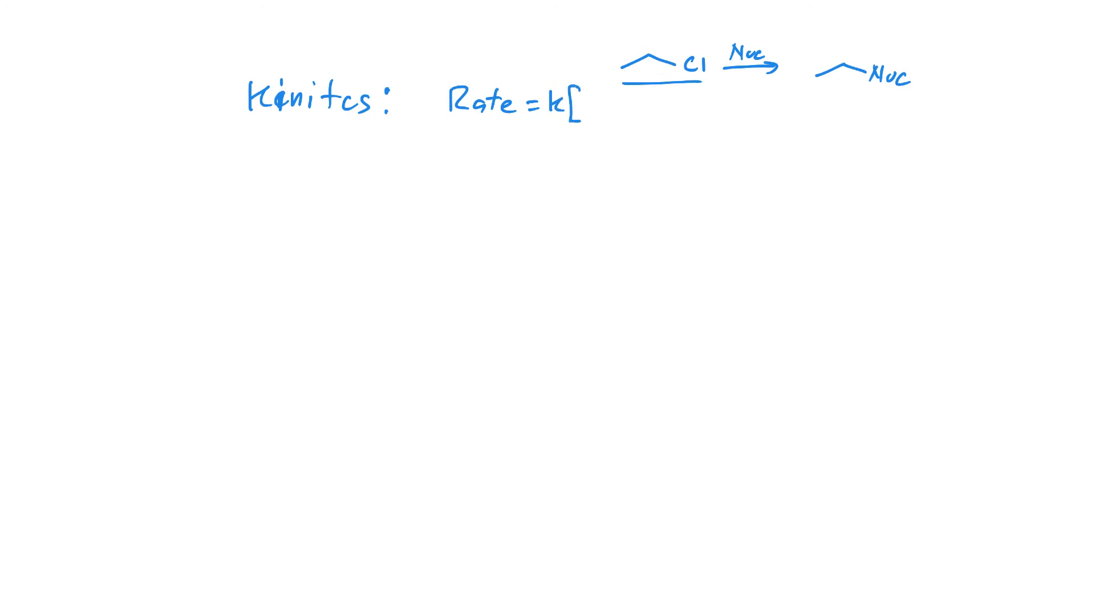
{"action": "type", "text": "alky"}
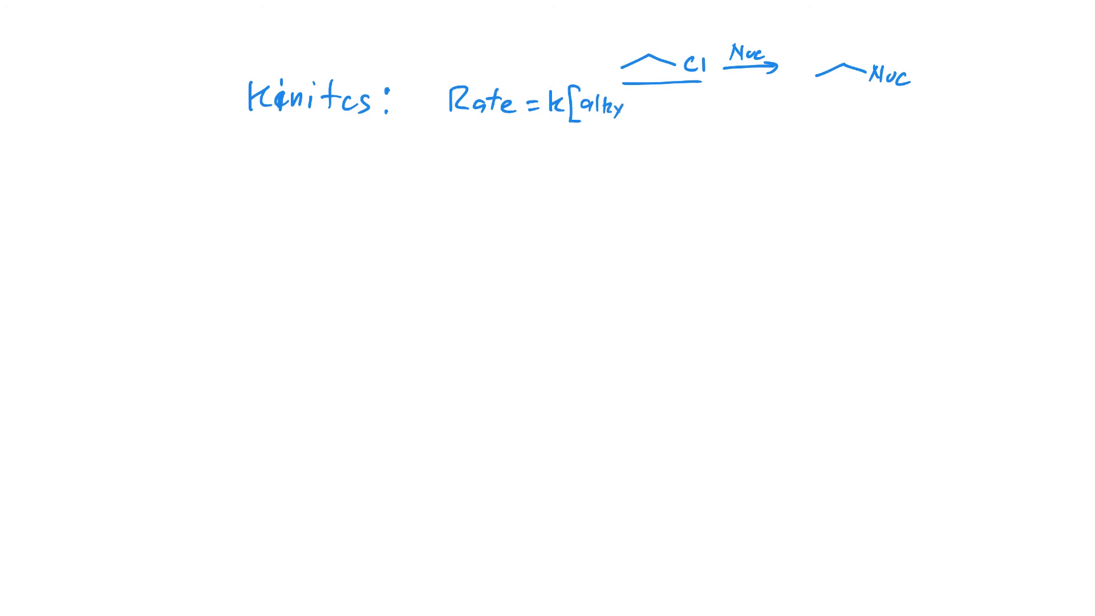
{"action": "type", "text": "halide] N"}
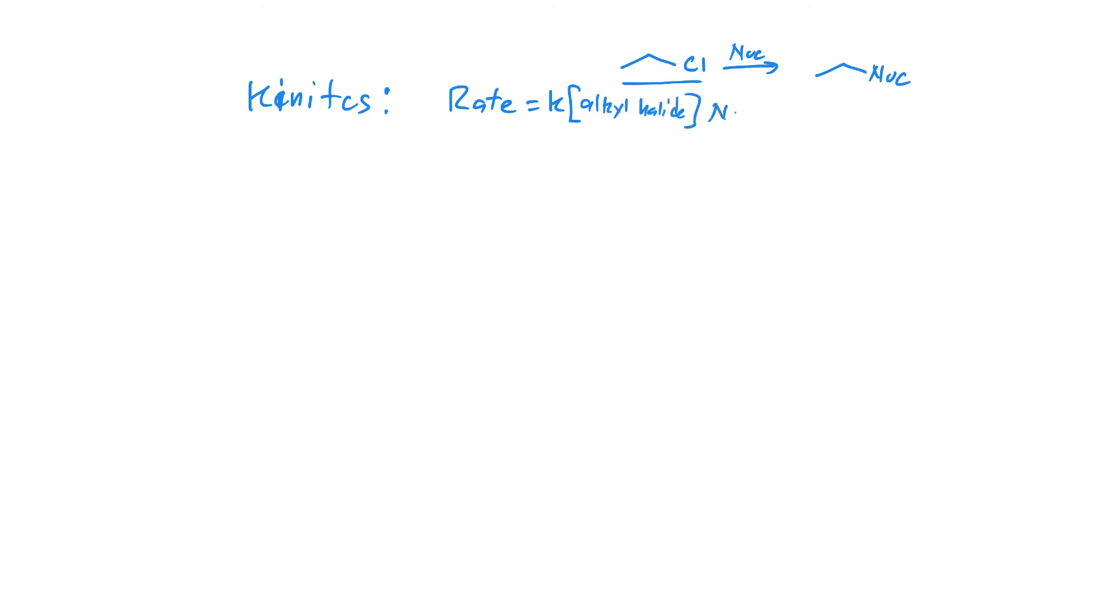
{"action": "type", "text": "[Nuc]"}
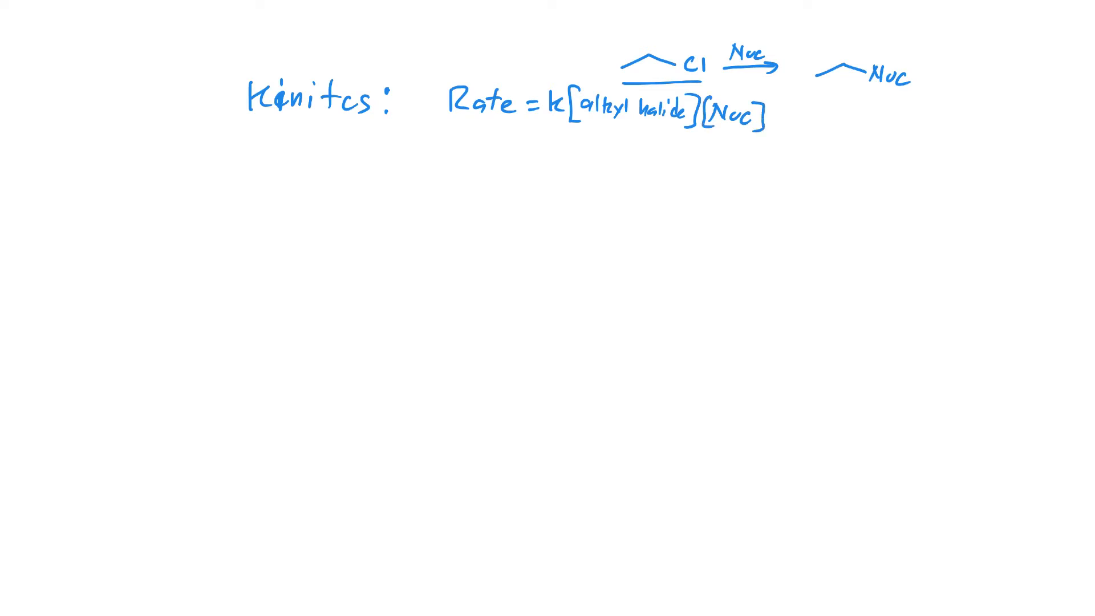
{"action": "type", "text": "=k"}
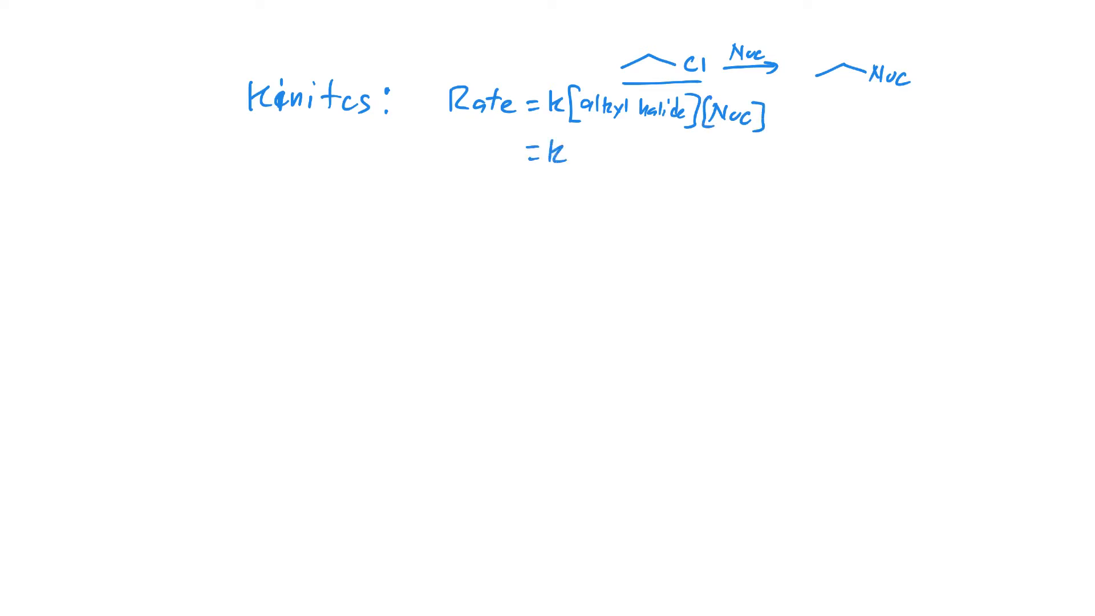
Step: Write '= k[Substrate][Nuc]' and draw arrows pointing at Substrate and Nuc
{"action": "type", "text": "[Substrate"}
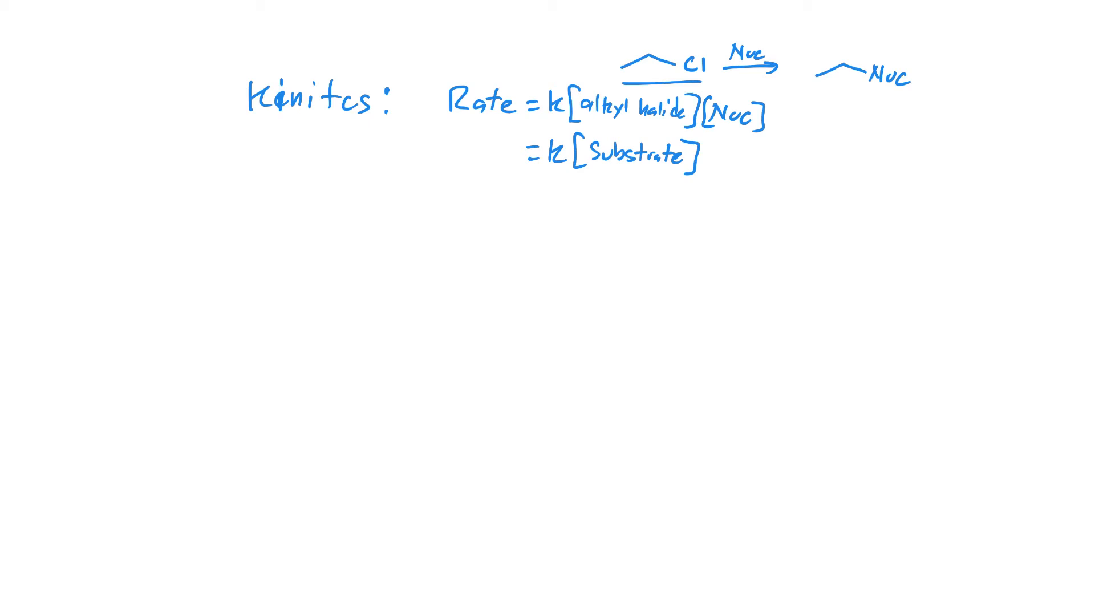
{"action": "type", "text": "Nuc]"}
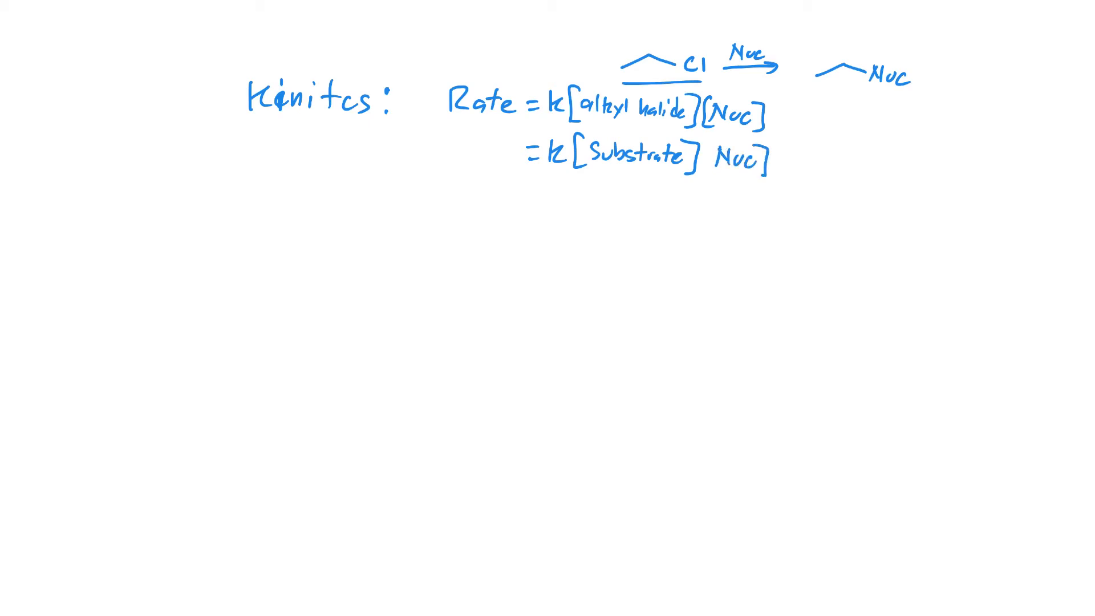
{"action": "left_click", "coordinate": [708, 159]}
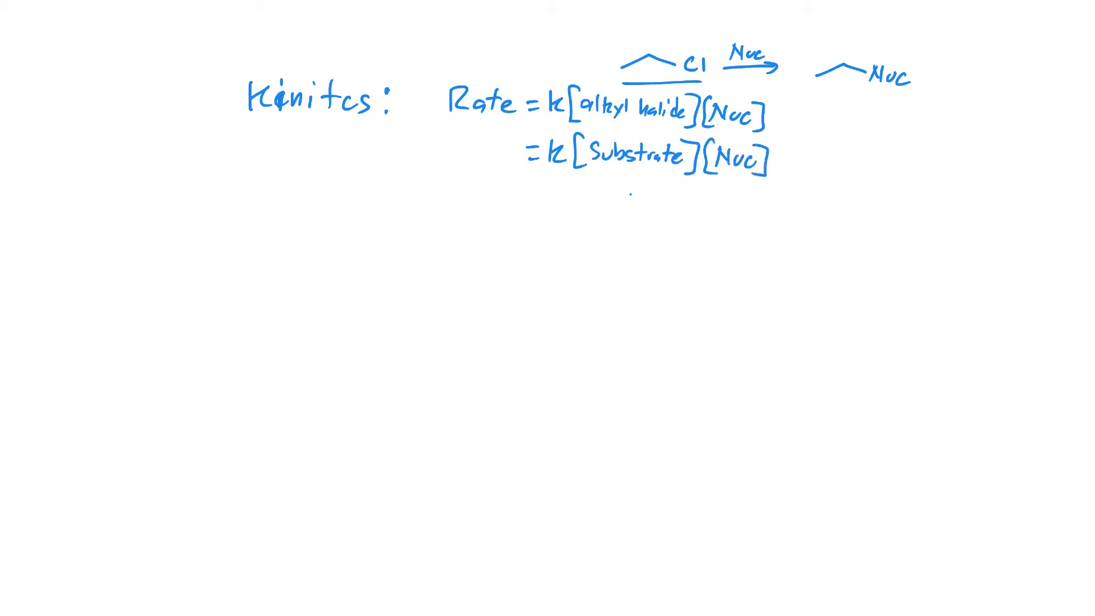
{"action": "left_click_drag", "start_coordinate": [635, 192], "coordinate": [723, 178]}
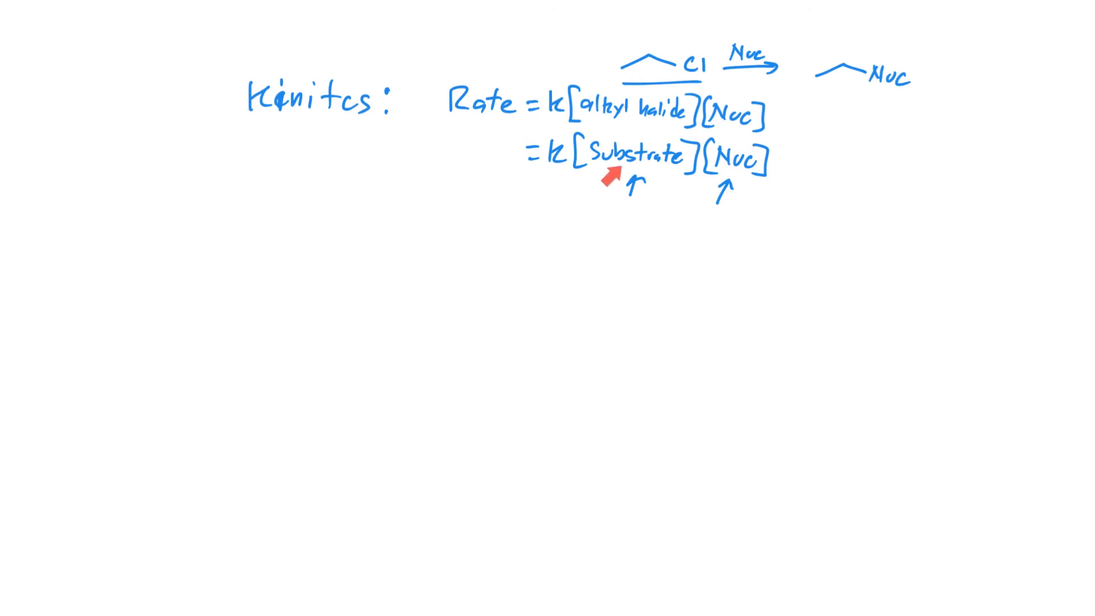
{"action": "left_click_drag", "start_coordinate": [611, 178], "coordinate": [646, 69]}
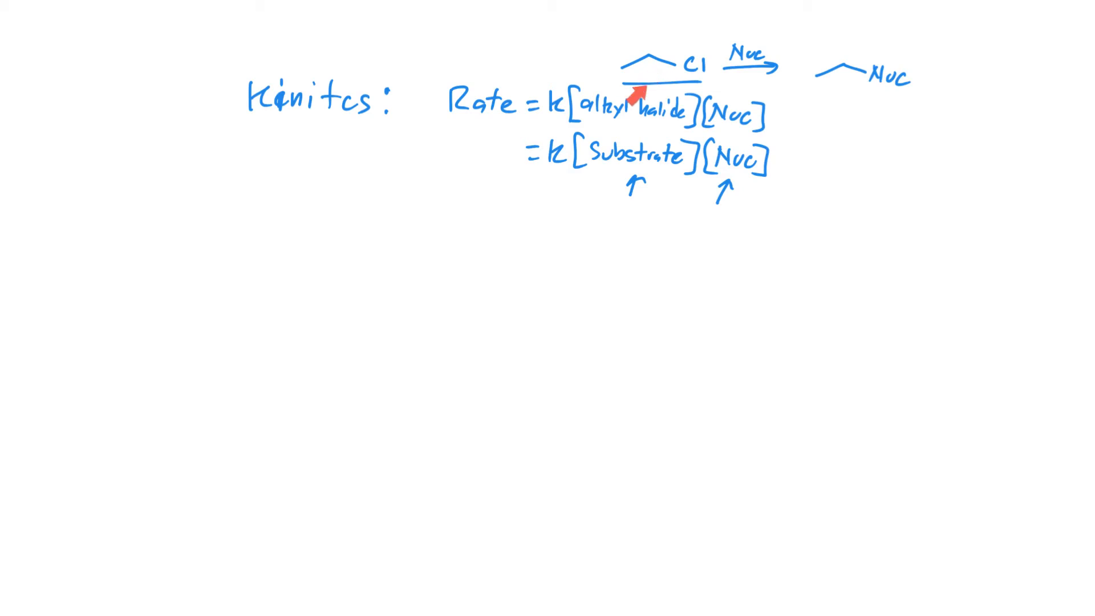
{"action": "mouse_move", "coordinate": [711, 197]}
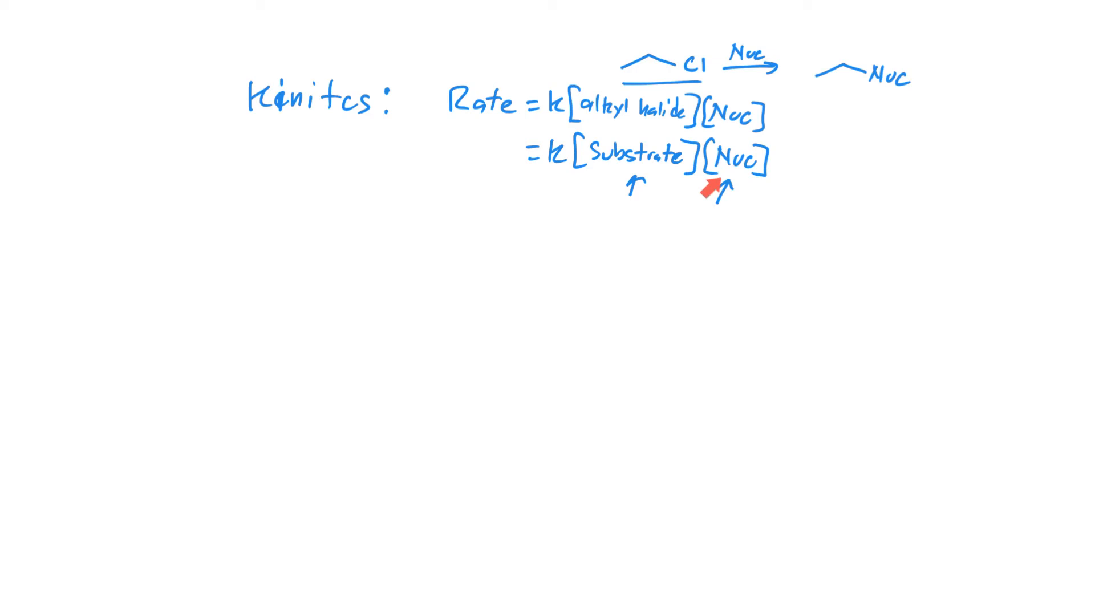
{"action": "mouse_move", "coordinate": [734, 74]}
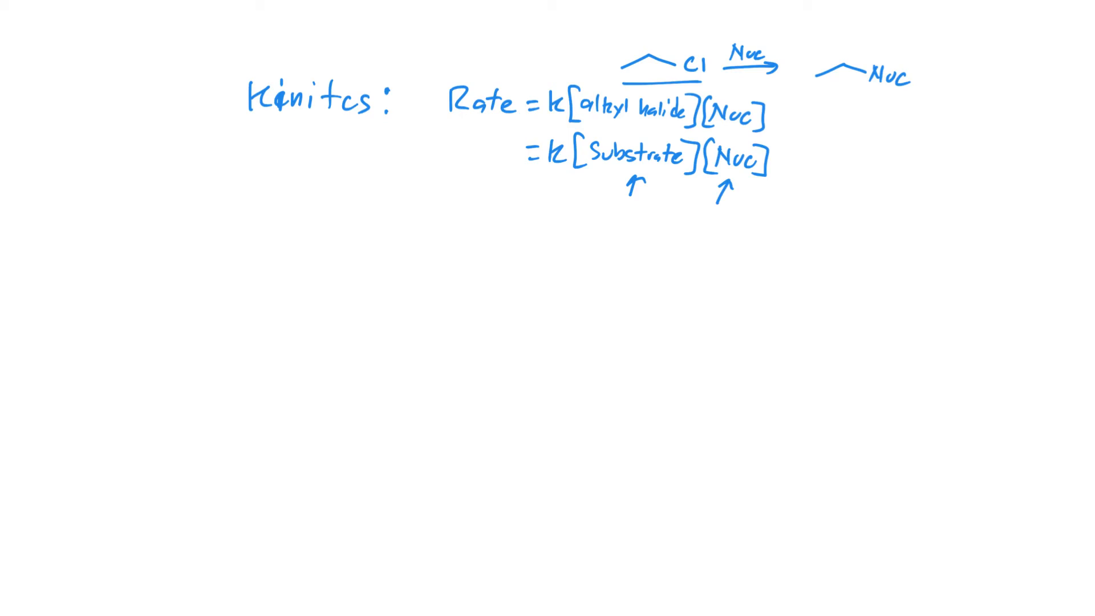
Step: Write 'Second order reaction' and 'SN2' under the rate law, starting 'Mech' below
{"action": "type", "text": "Se"}
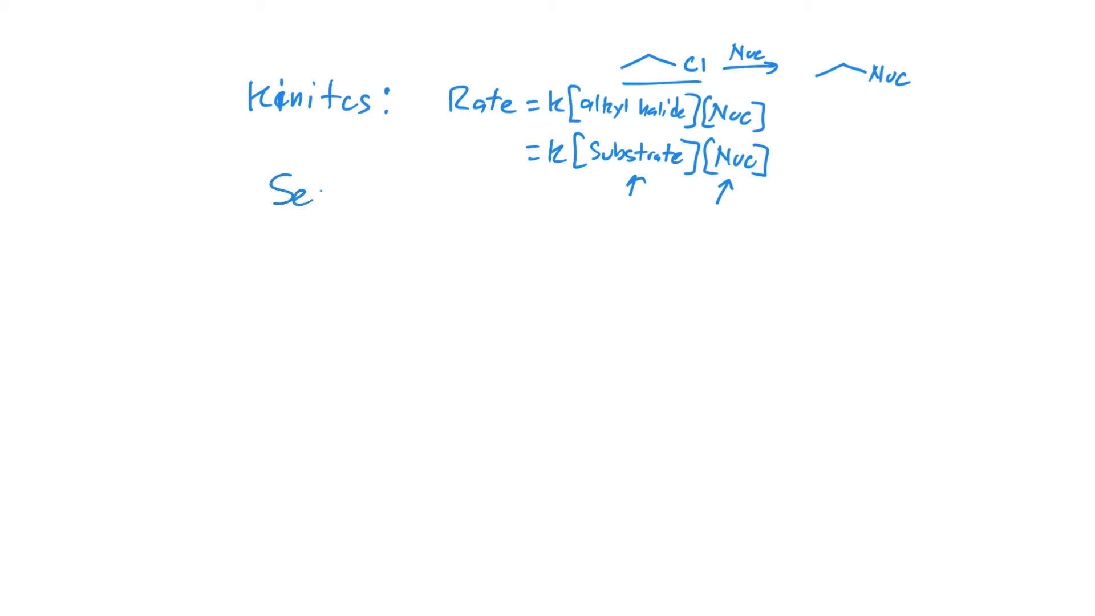
{"action": "type", "text": "Second O"}
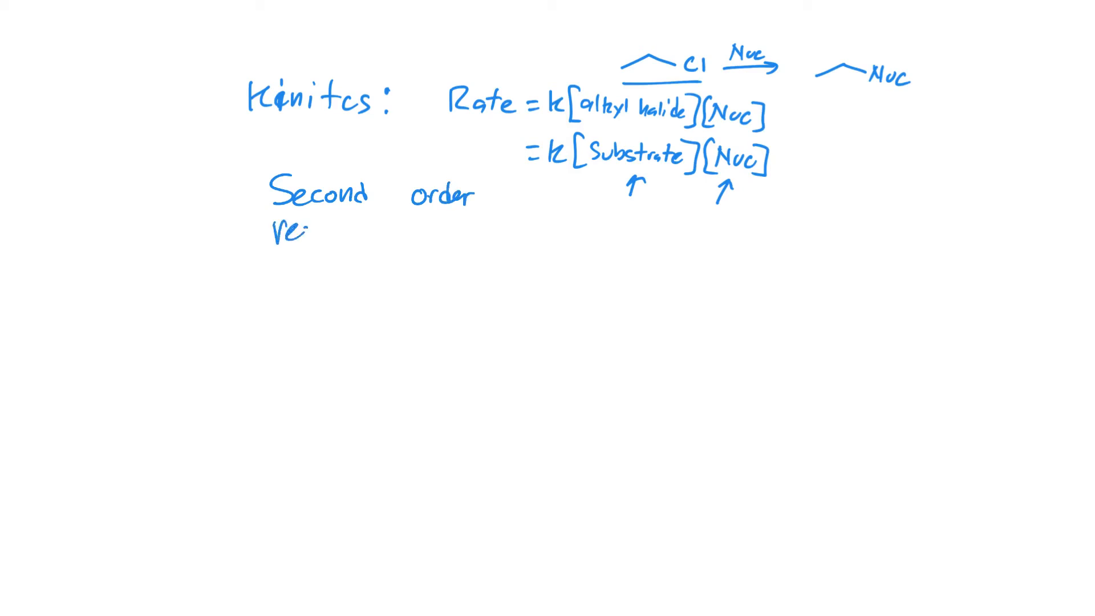
{"action": "type", "text": "reaction"}
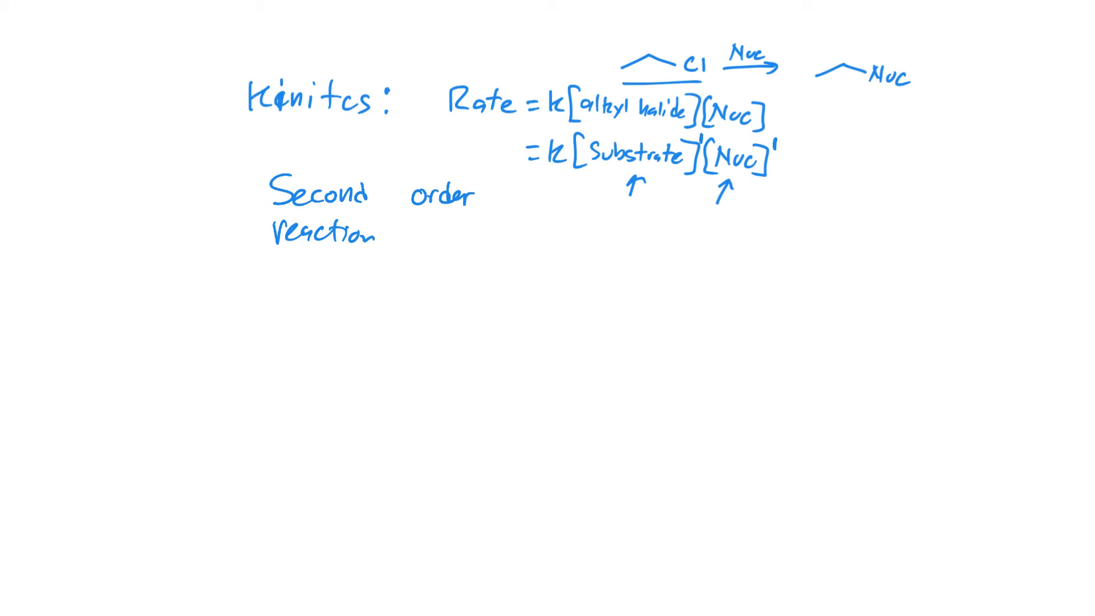
{"action": "type", "text": "S"}
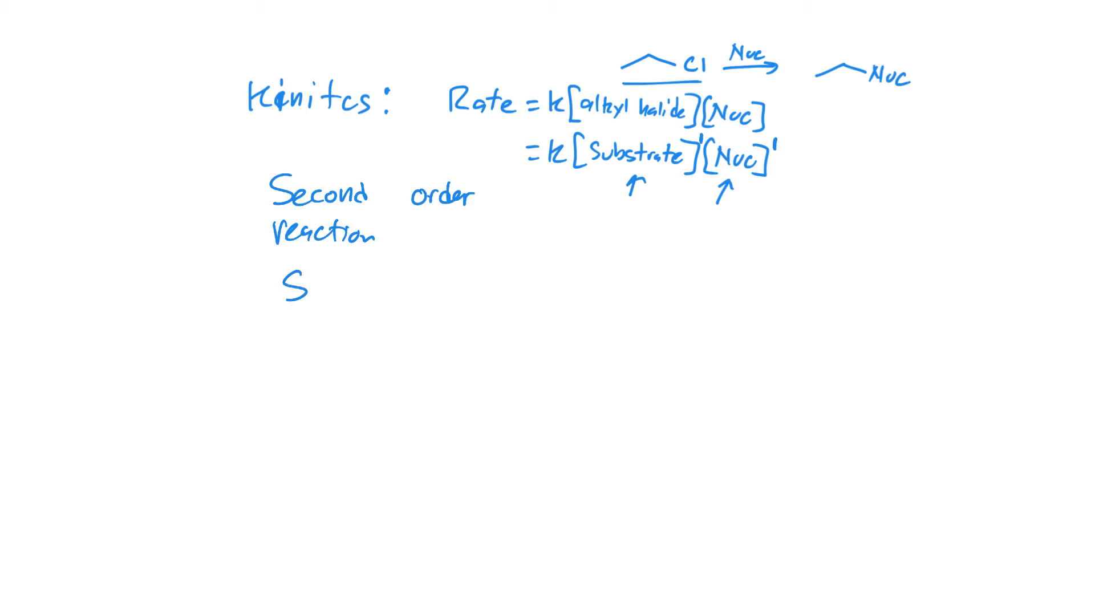
{"action": "type", "text": "N2"}
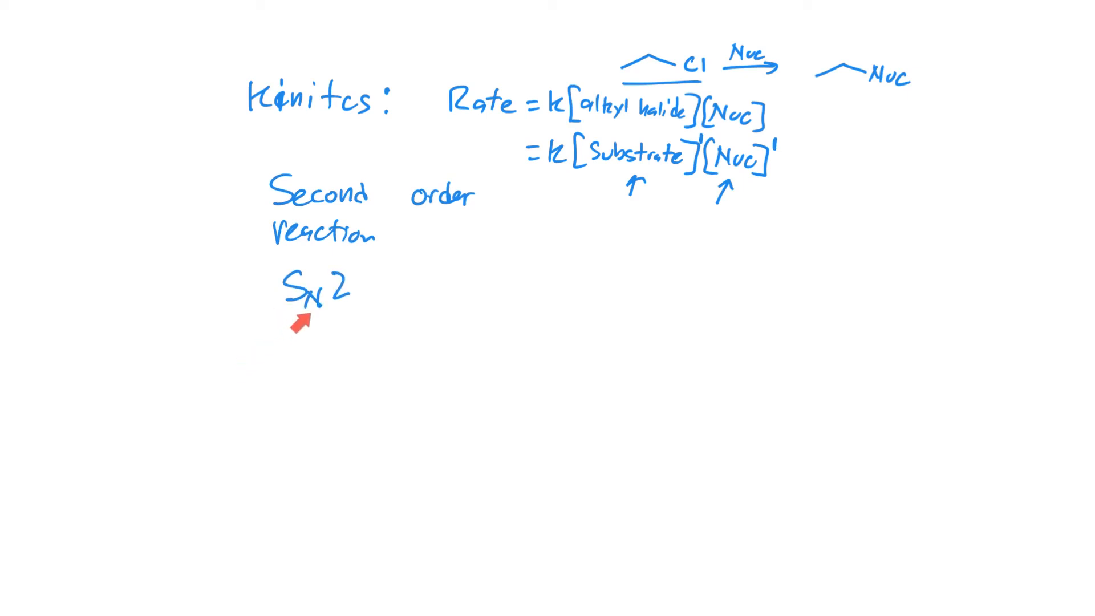
{"action": "mouse_move", "coordinate": [329, 314]}
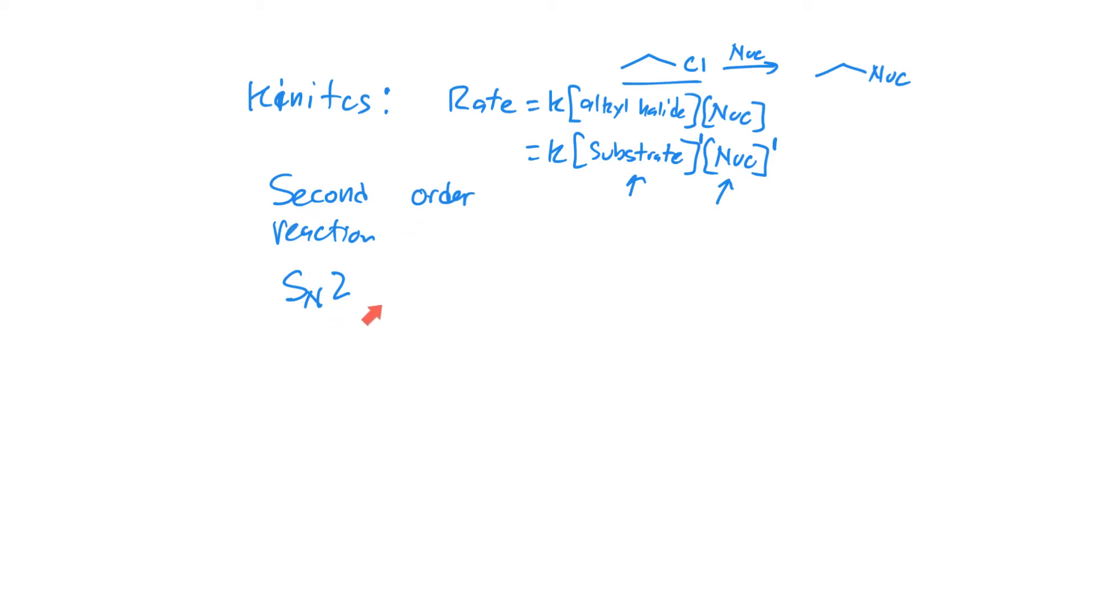
{"action": "mouse_move", "coordinate": [611, 182]}
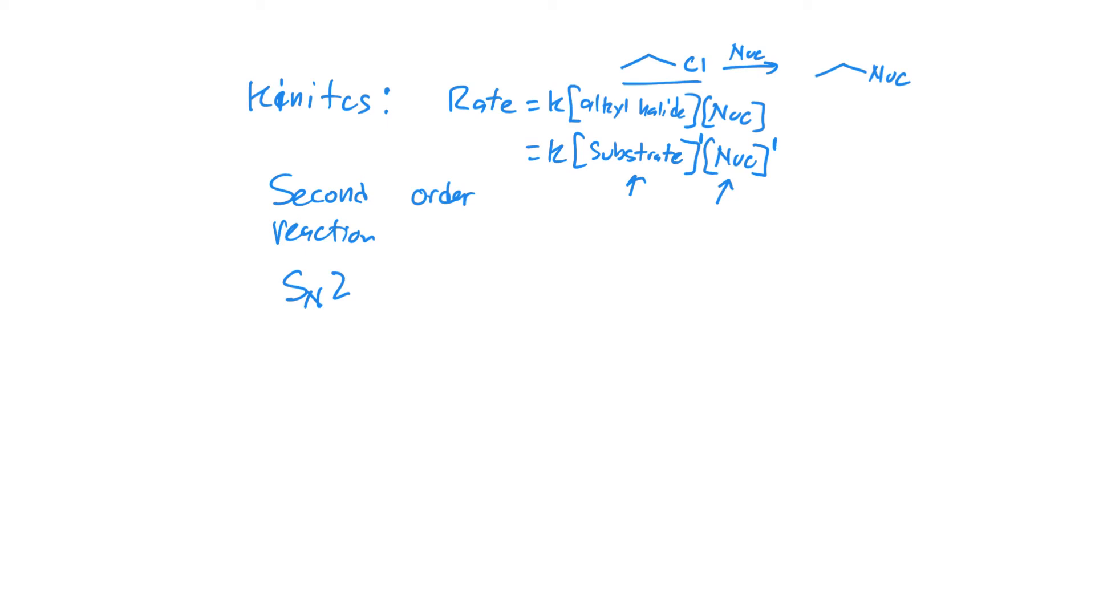
{"action": "type", "text": "Mech"}
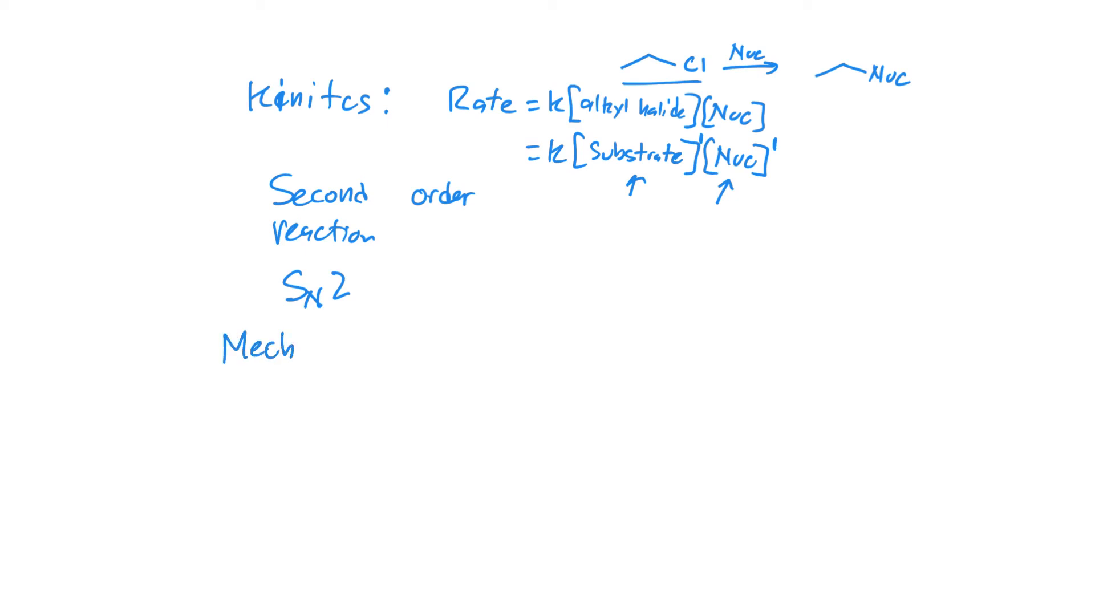
Step: Finish the 'Mechanism' heading and draw propyl chloride followed by a reaction arrow
{"action": "type", "text": "anism:"}
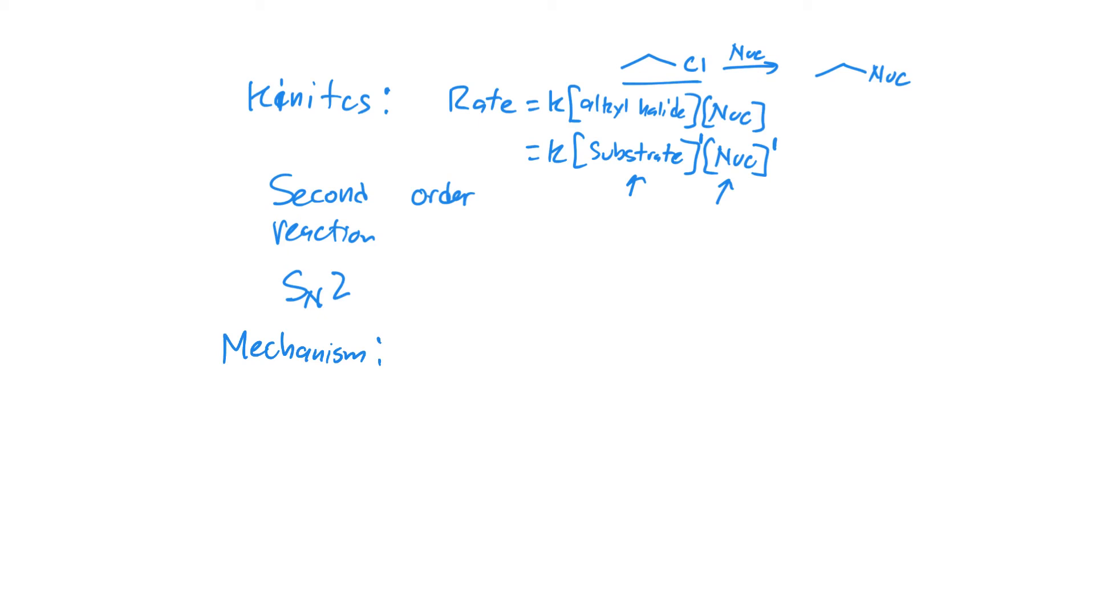
{"action": "left_click_drag", "start_coordinate": [434, 374], "coordinate": [464, 361]}
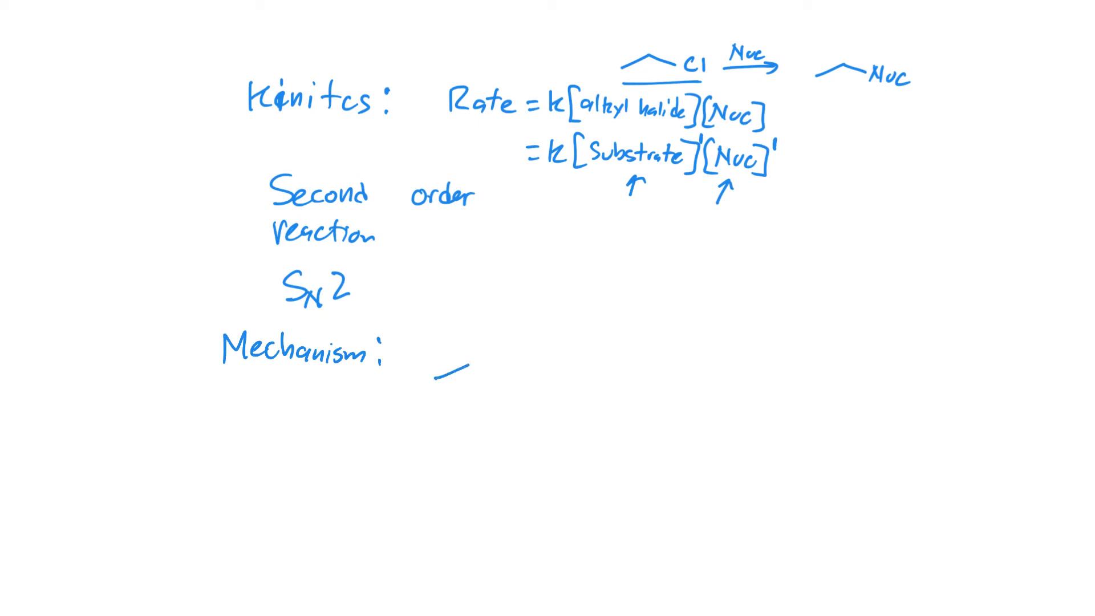
{"action": "left_click_drag", "start_coordinate": [433, 377], "coordinate": [544, 364]}
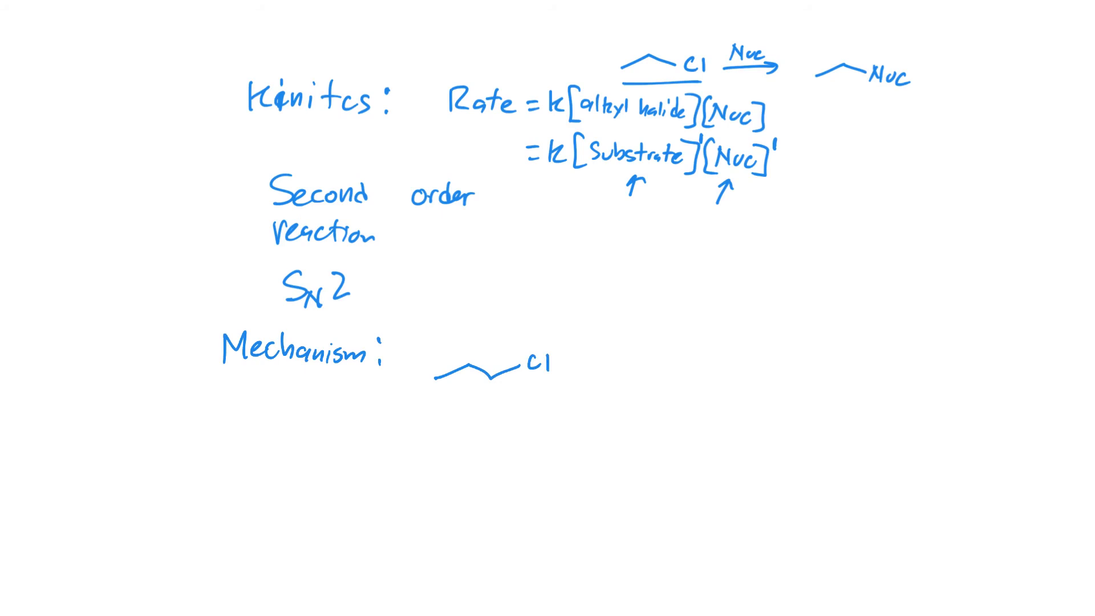
{"action": "left_click_drag", "start_coordinate": [580, 375], "coordinate": [642, 370]}
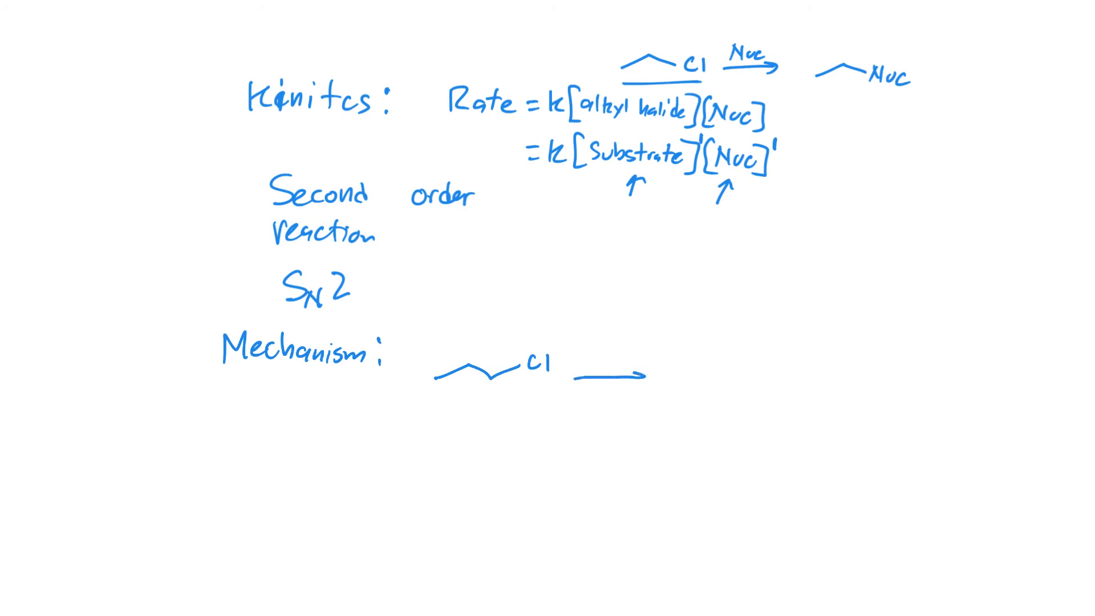
Step: Label the arrow '(Nuc:)' and ':CN:', adding the curved attack arrow
{"action": "type", "text": "N"}
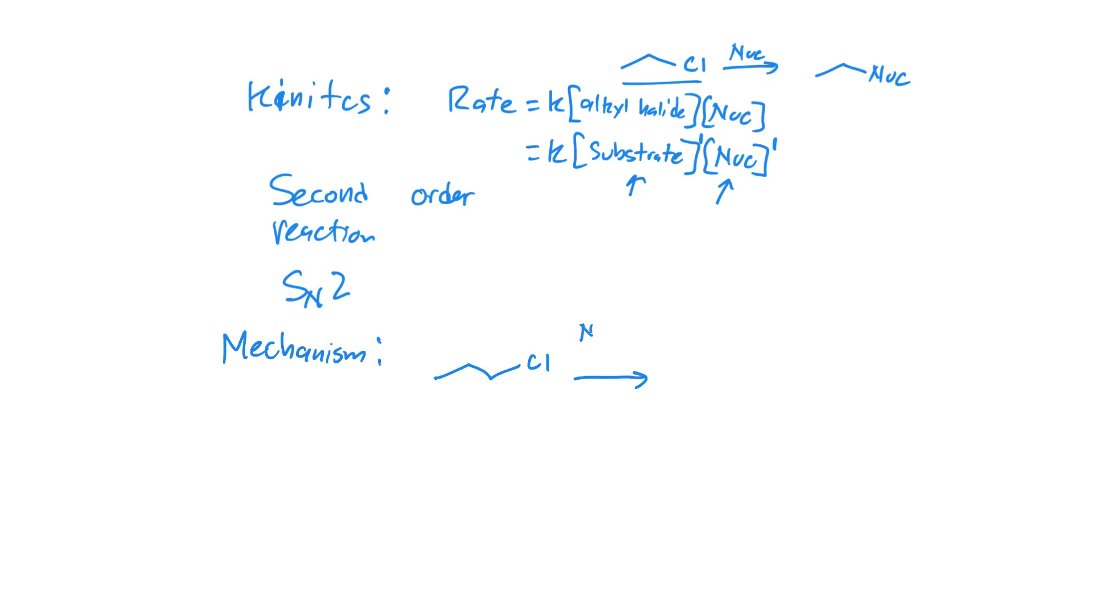
{"action": "type", "text": "Nuc:)"}
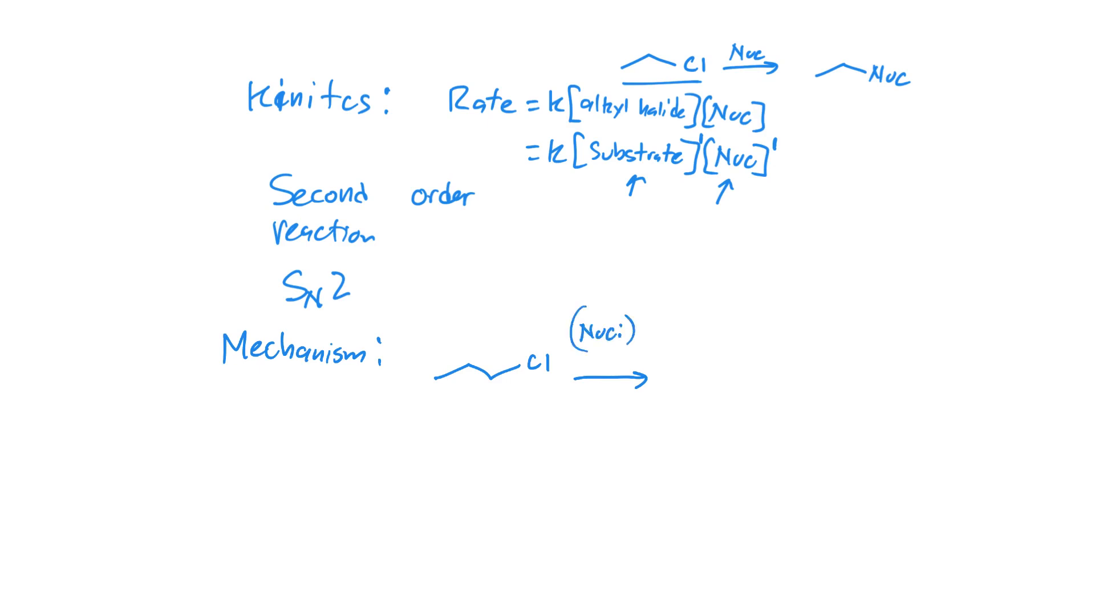
{"action": "type", "text": "CN"}
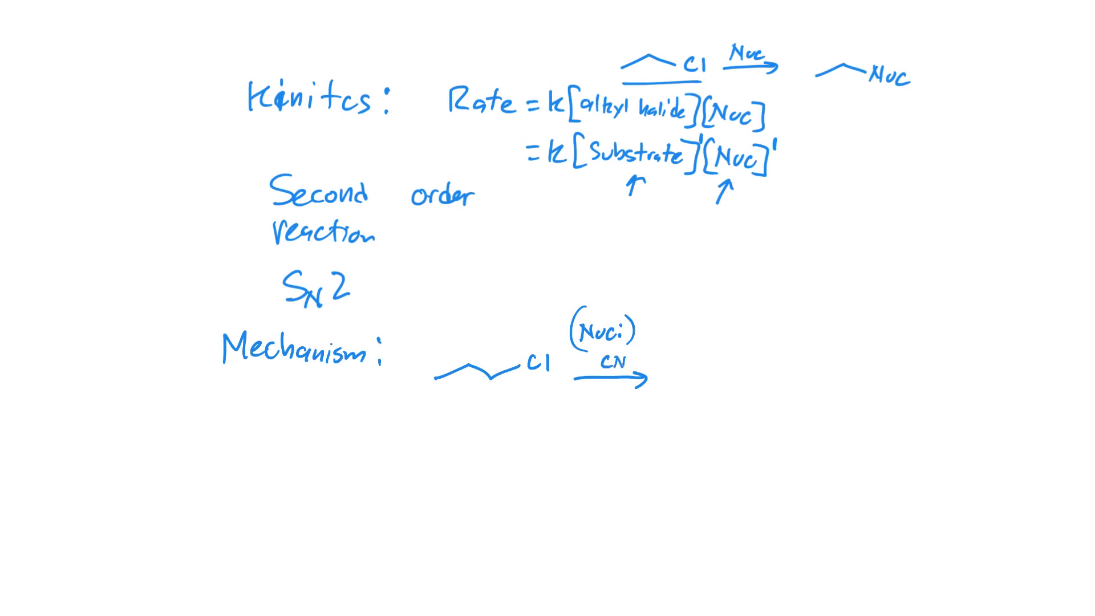
{"action": "type", "text": ":CN:"}
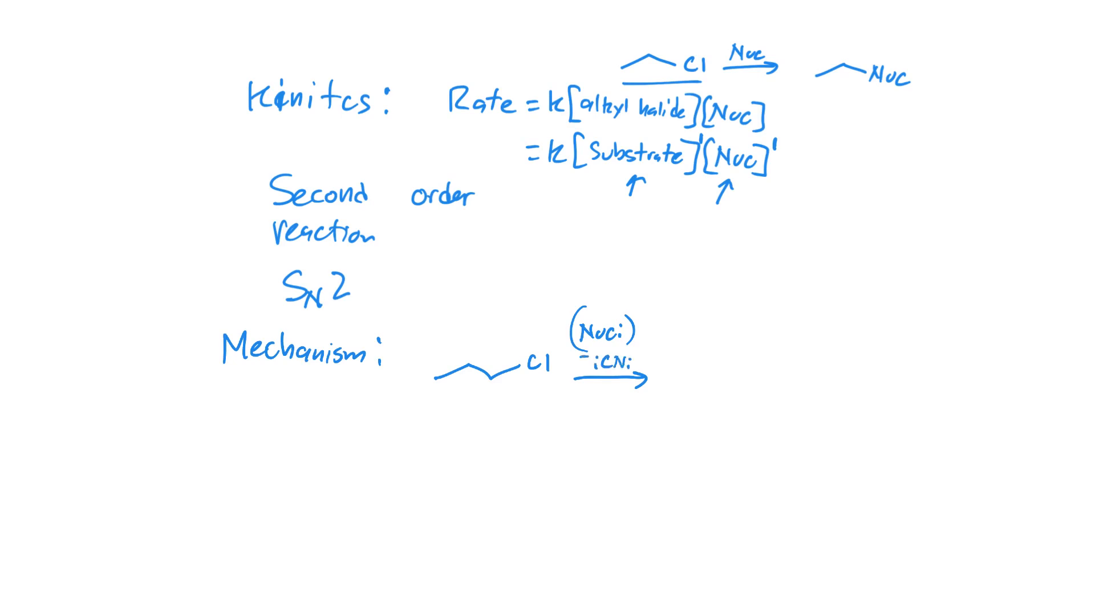
{"action": "left_click", "coordinate": [580, 361]}
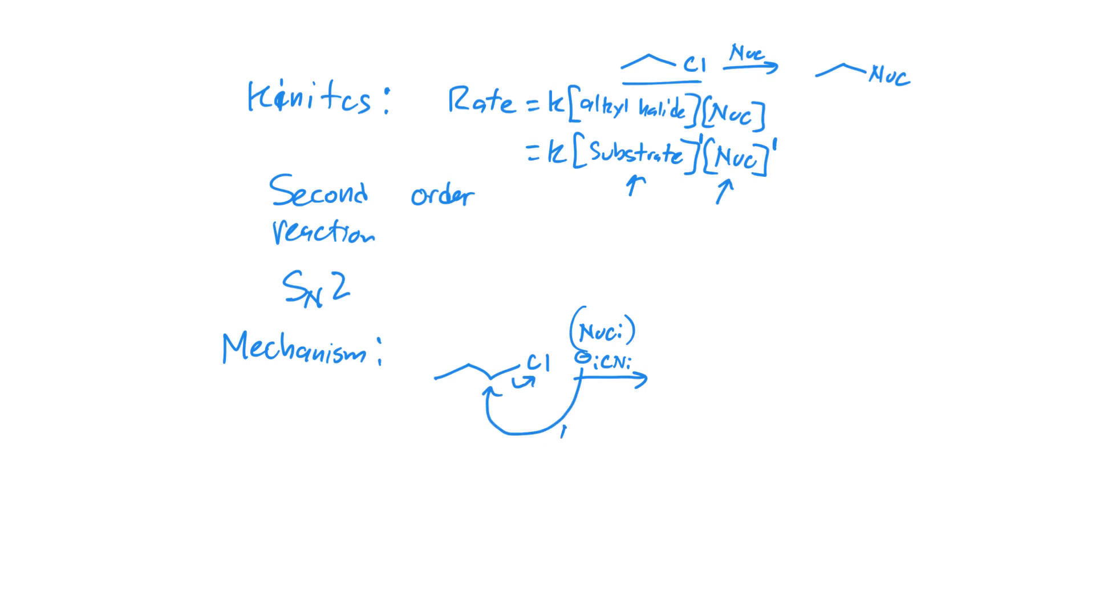
Step: Label the attack NA and chloride LG, then draw the alkyl–CN product and underlined Cl⁻
{"action": "type", "text": "(NA)"}
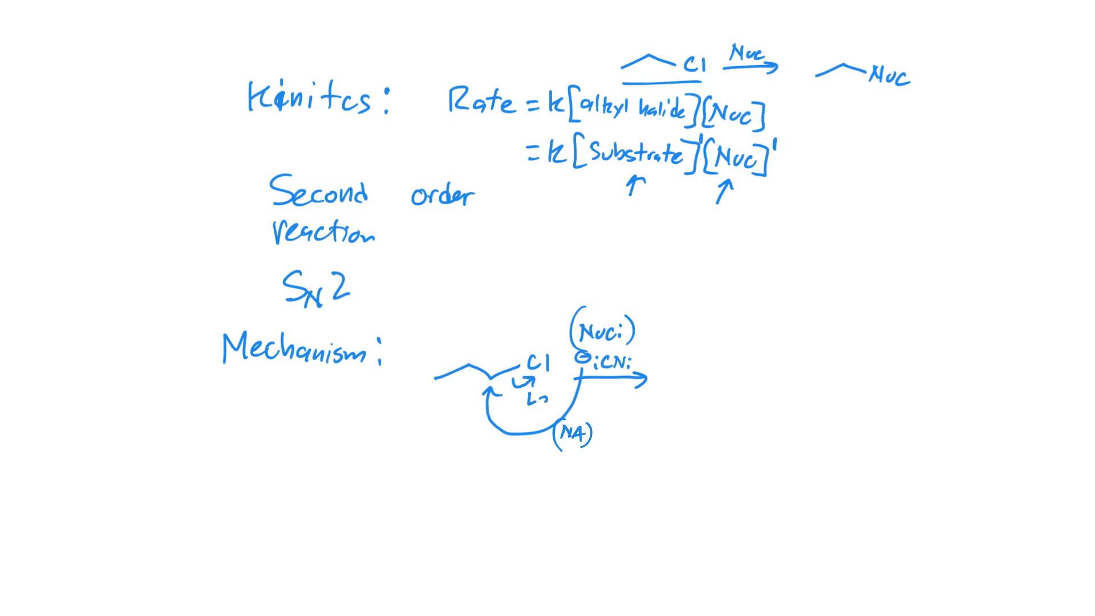
{"action": "type", "text": "LG"}
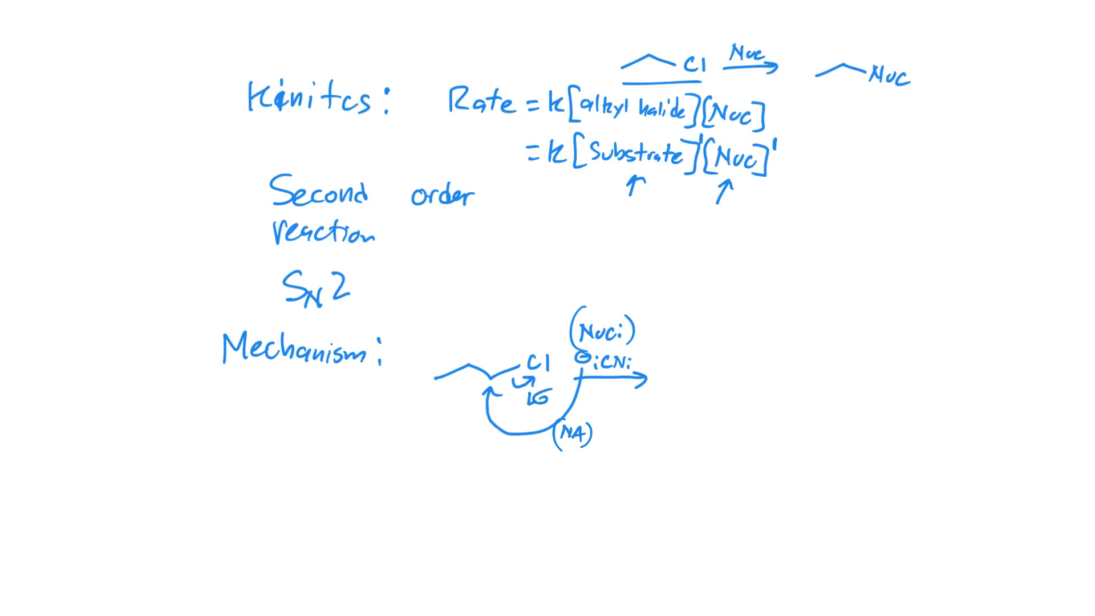
{"action": "left_click_drag", "start_coordinate": [681, 391], "coordinate": [733, 380]}
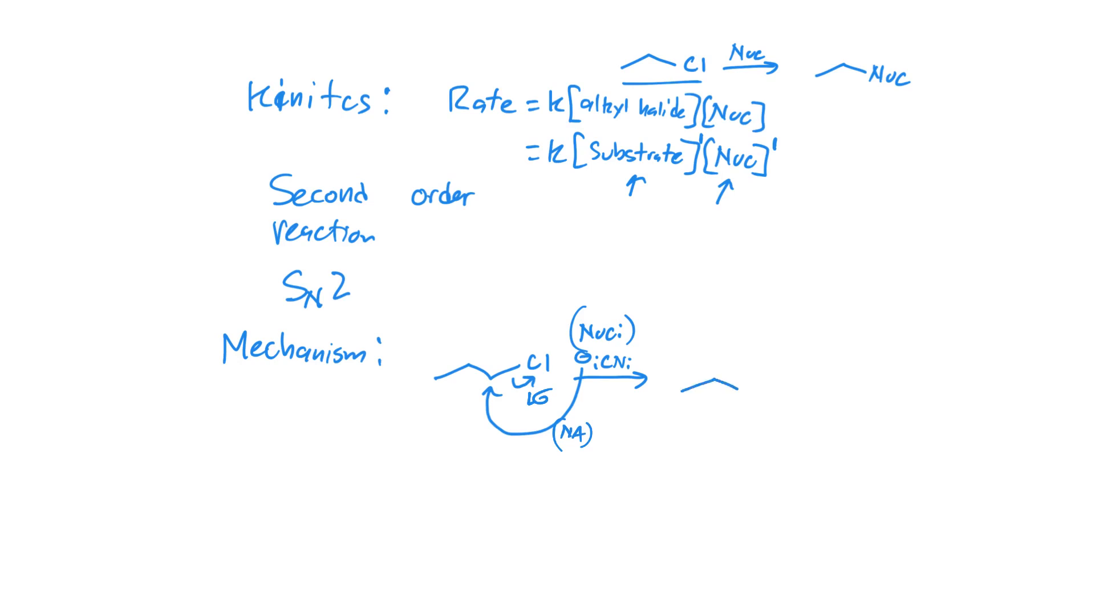
{"action": "type", "text": "CN"}
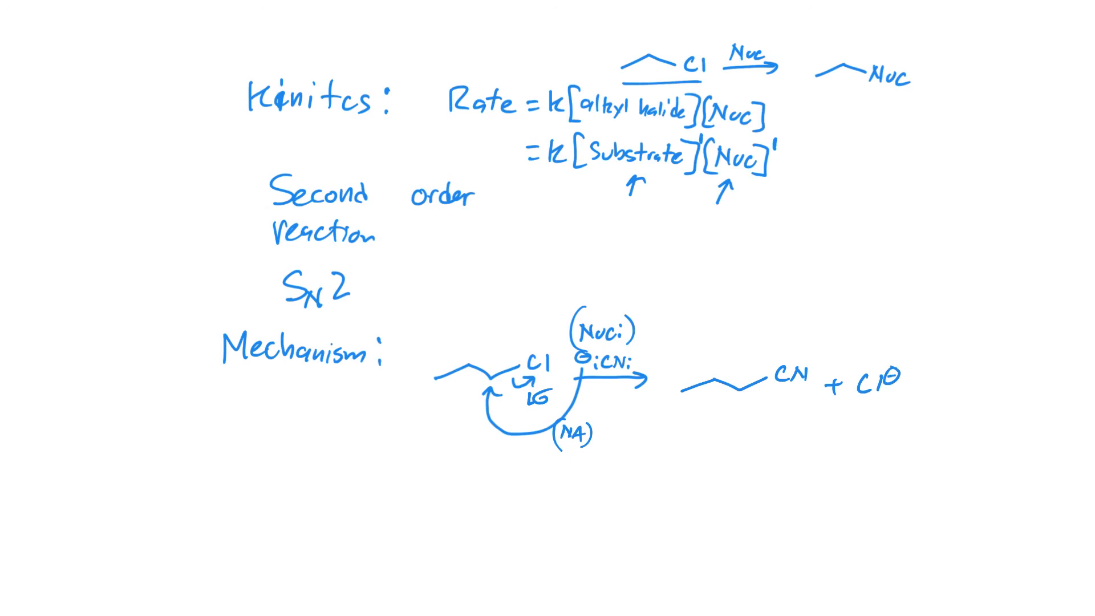
{"action": "left_click_drag", "start_coordinate": [845, 398], "coordinate": [908, 398]}
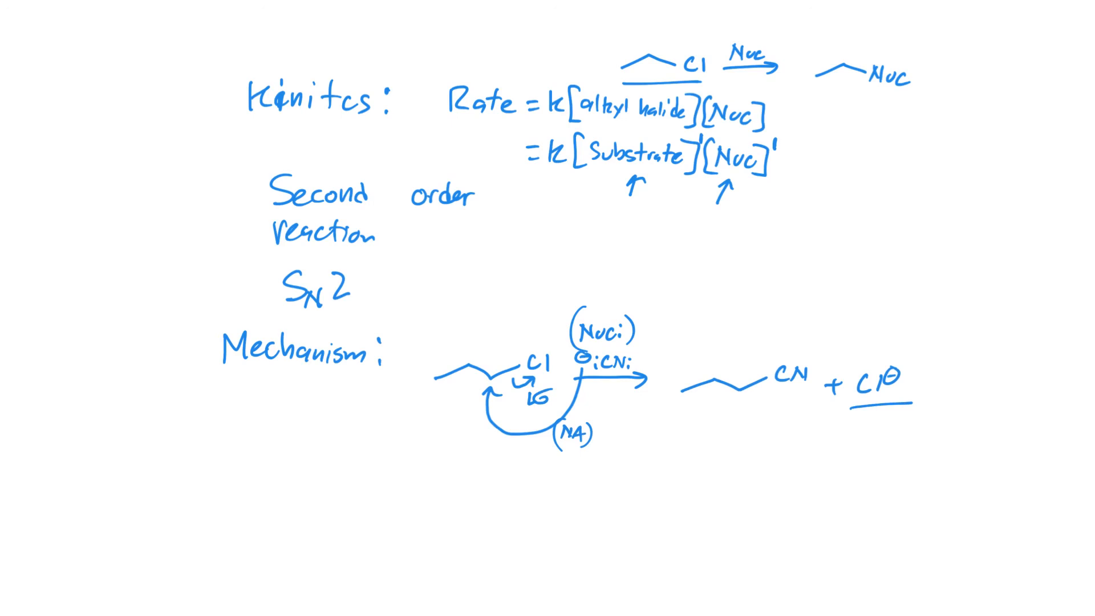